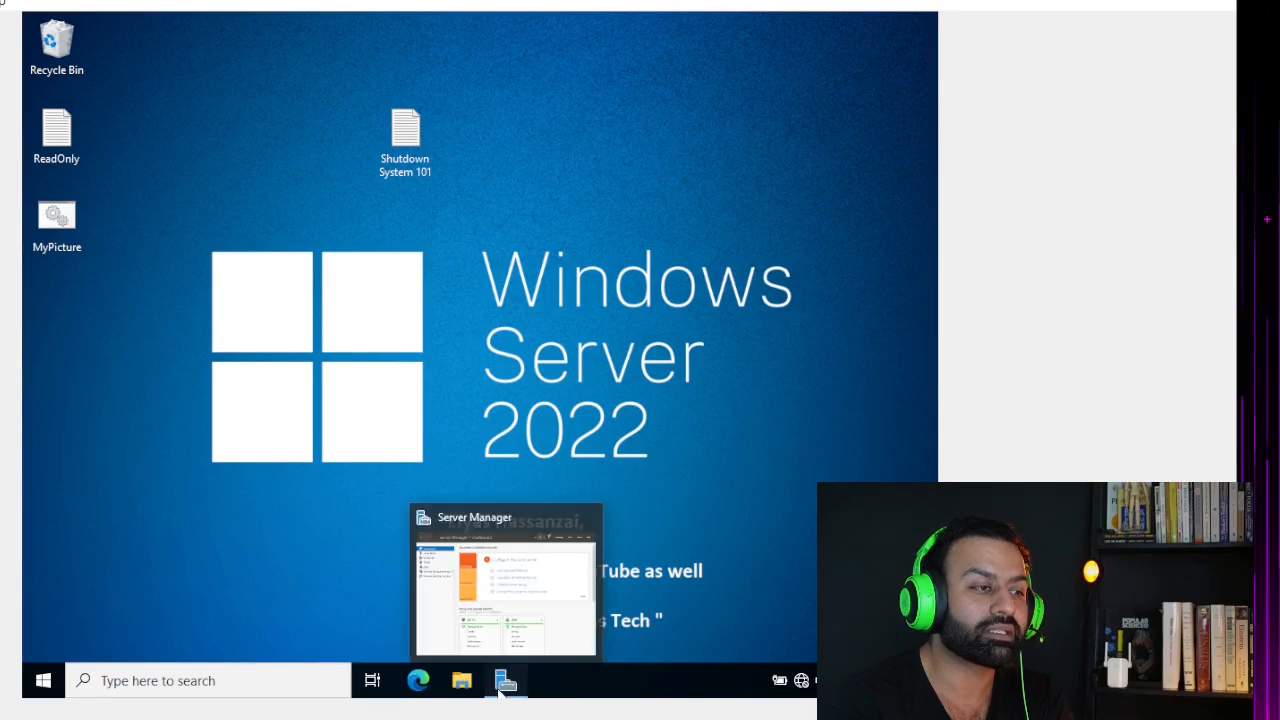
Step: Bring up the Server Manager dashboard showing the installed AD DS and DNS roles
left_click(504, 680)
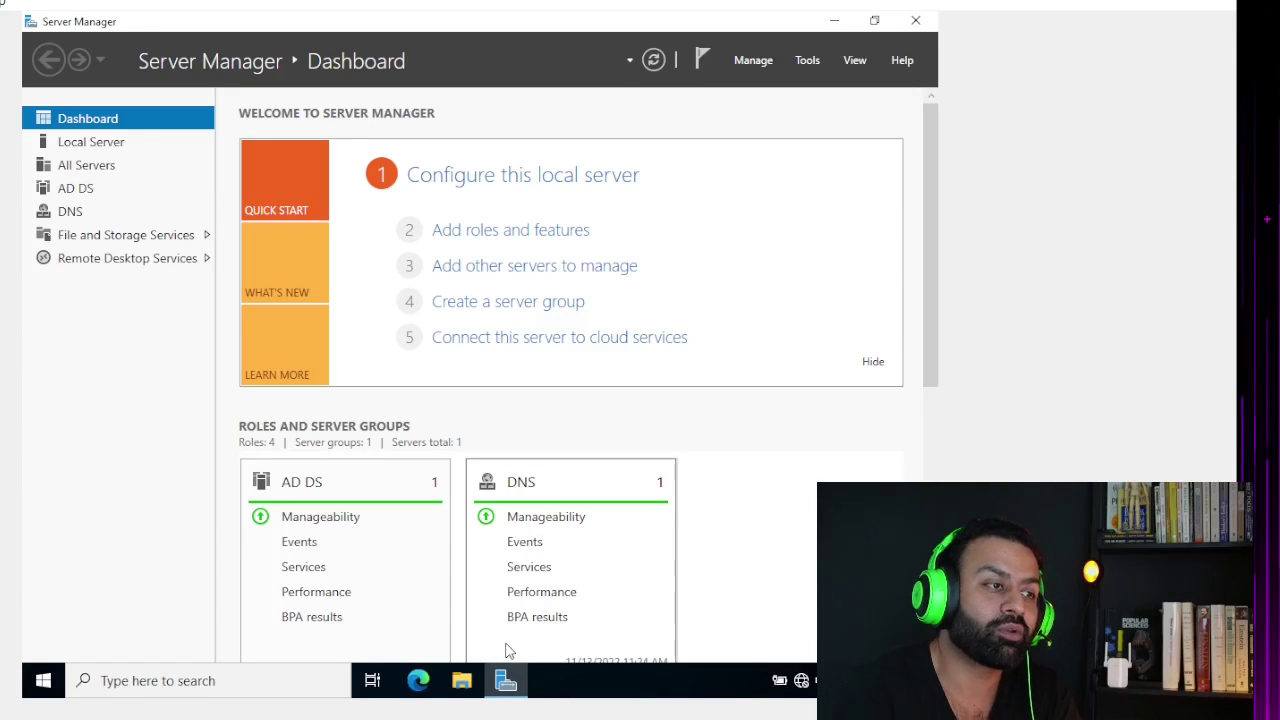
mouse_move(772, 72)
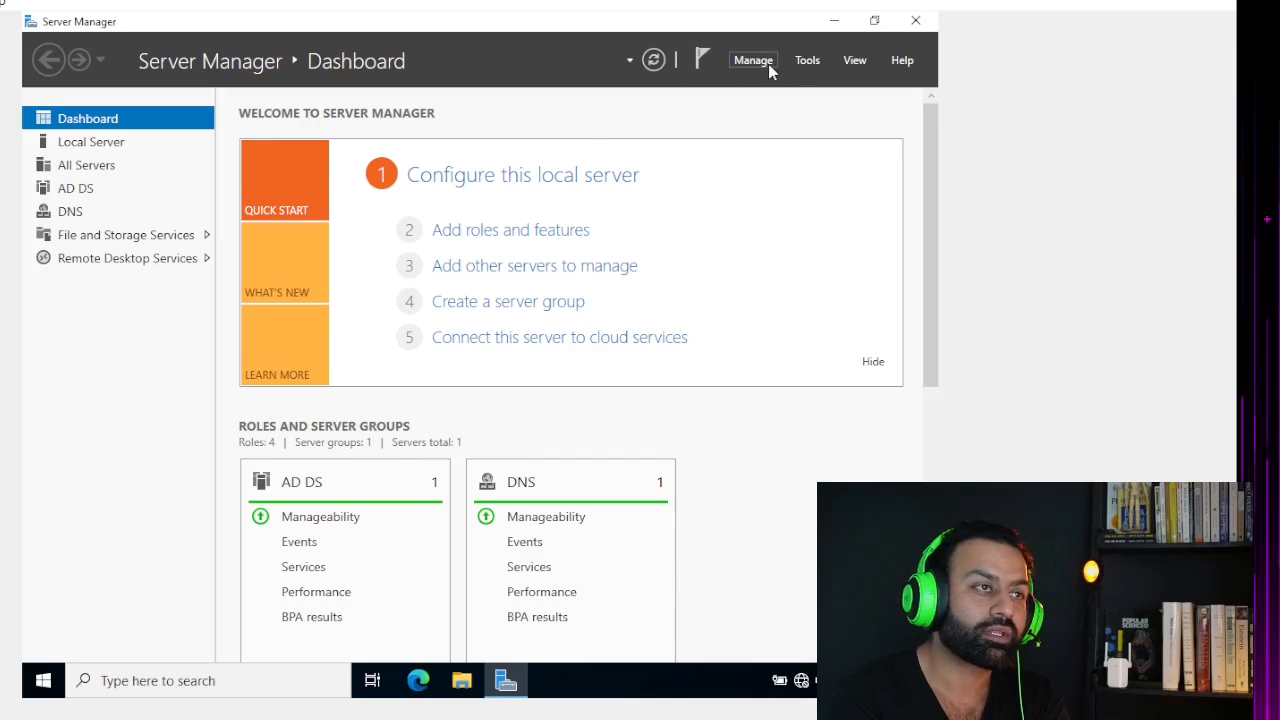
mouse_move(116, 584)
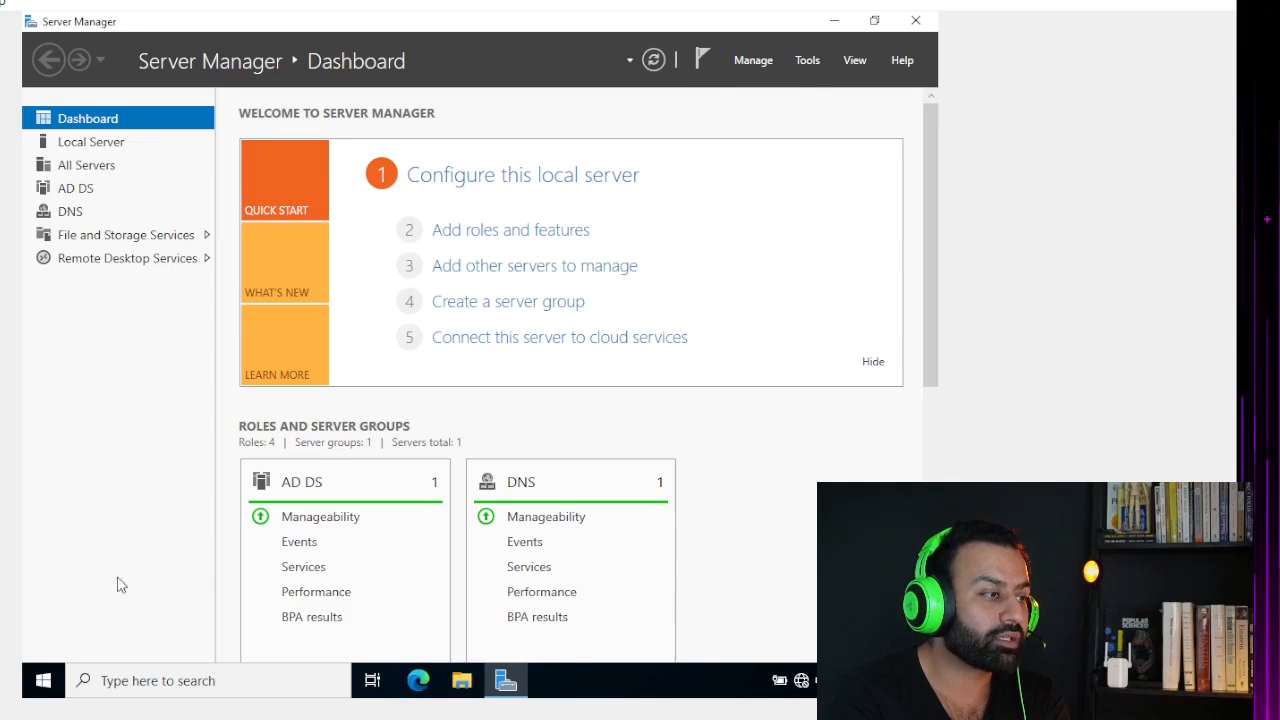
mouse_move(46, 160)
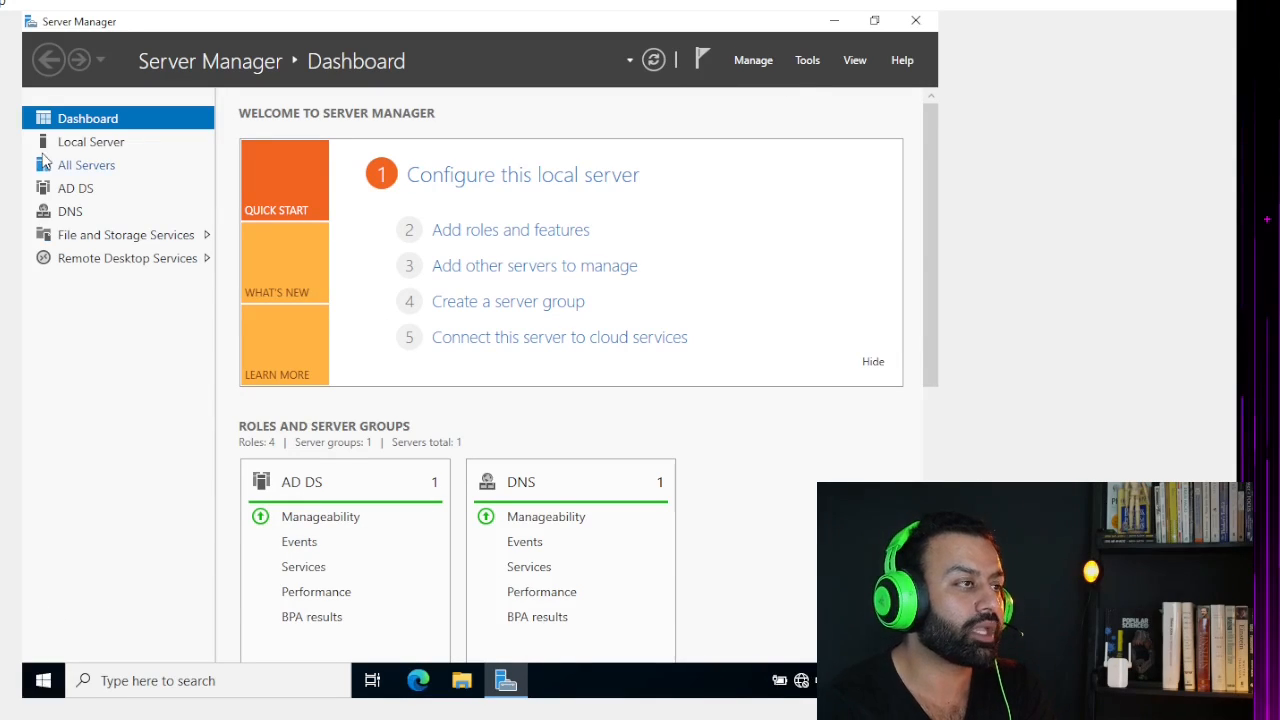
mouse_move(272, 312)
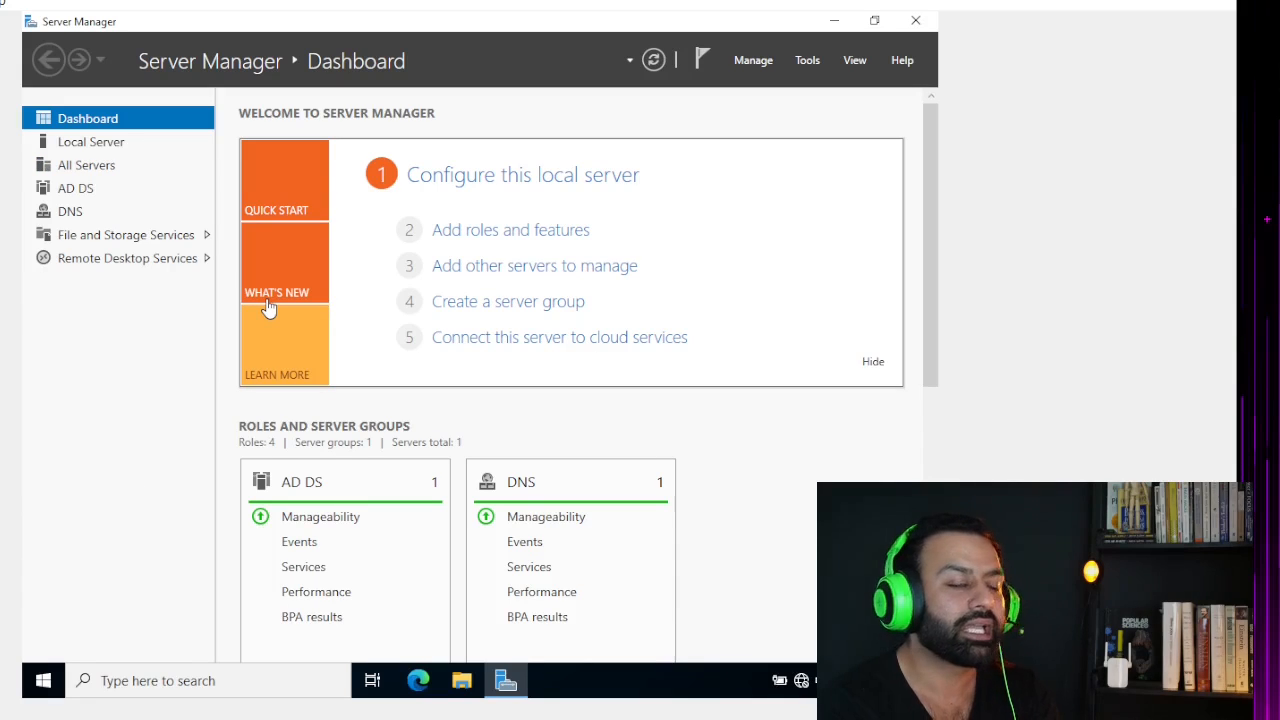
mouse_move(748, 388)
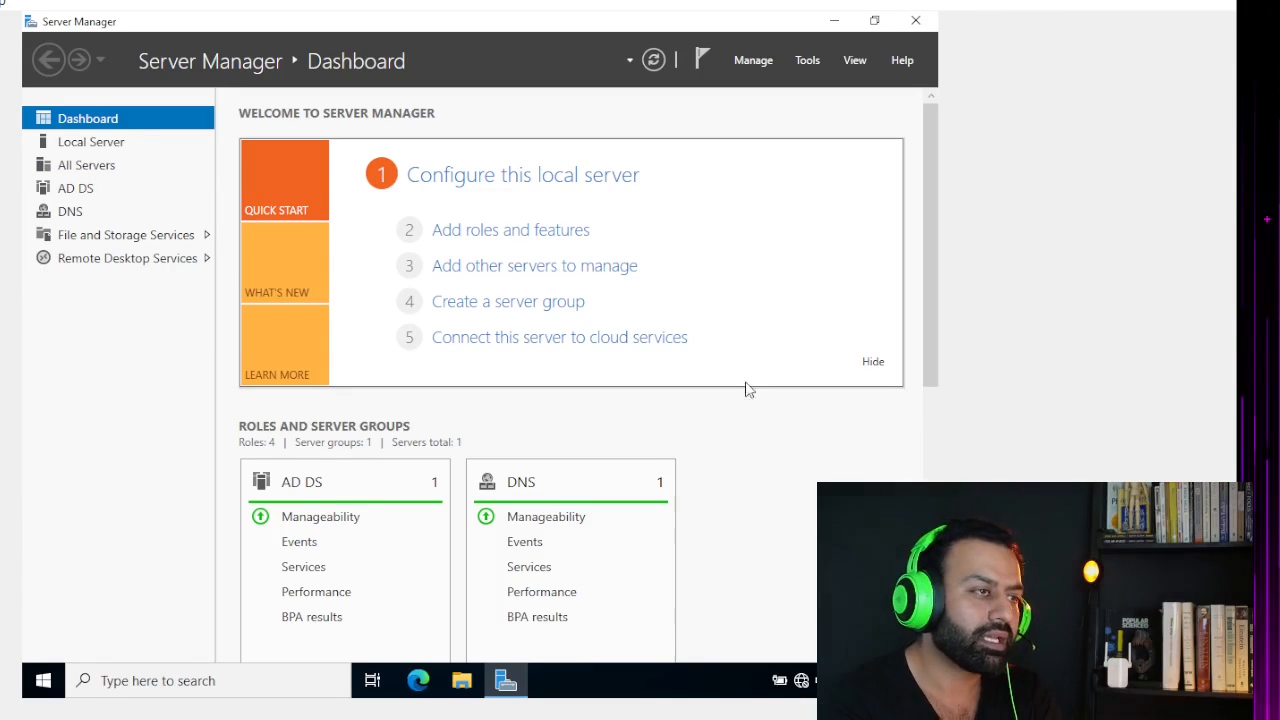
mouse_move(808, 498)
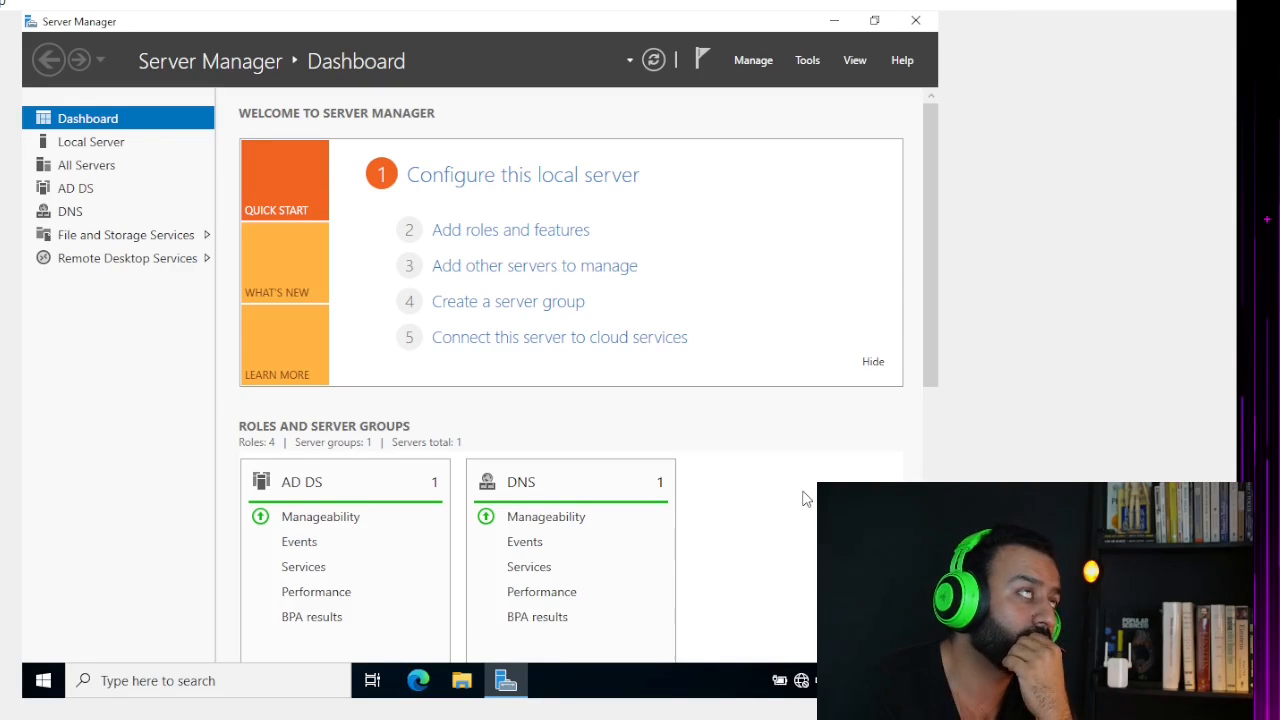
mouse_move(808, 68)
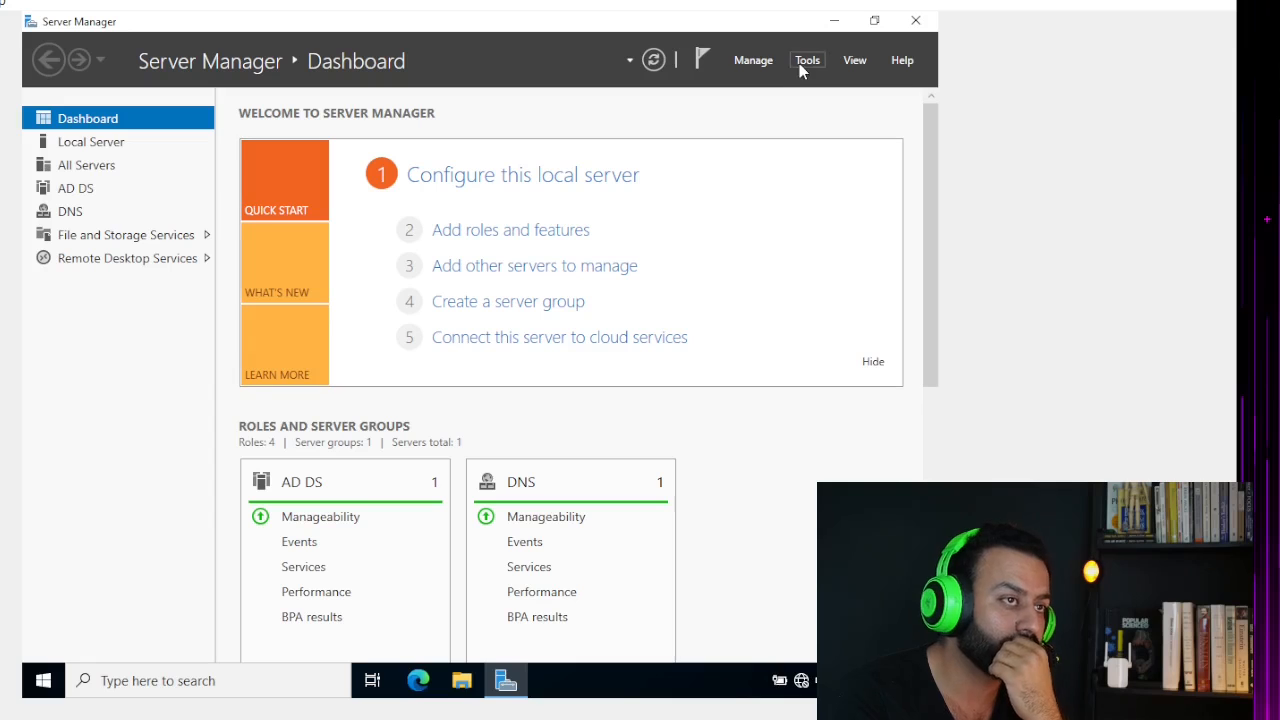
Step: Start the Remove Roles and Features wizard, keeping the local domain controller as target server
left_click(754, 60)
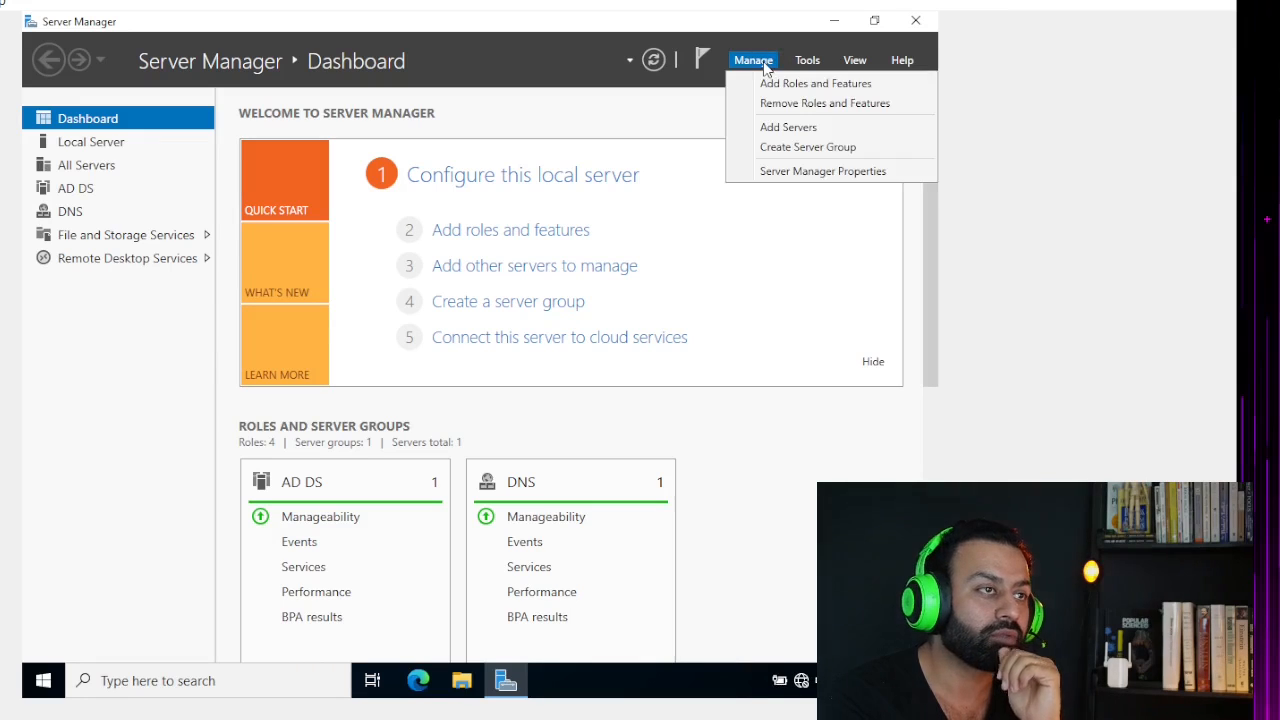
mouse_move(792, 120)
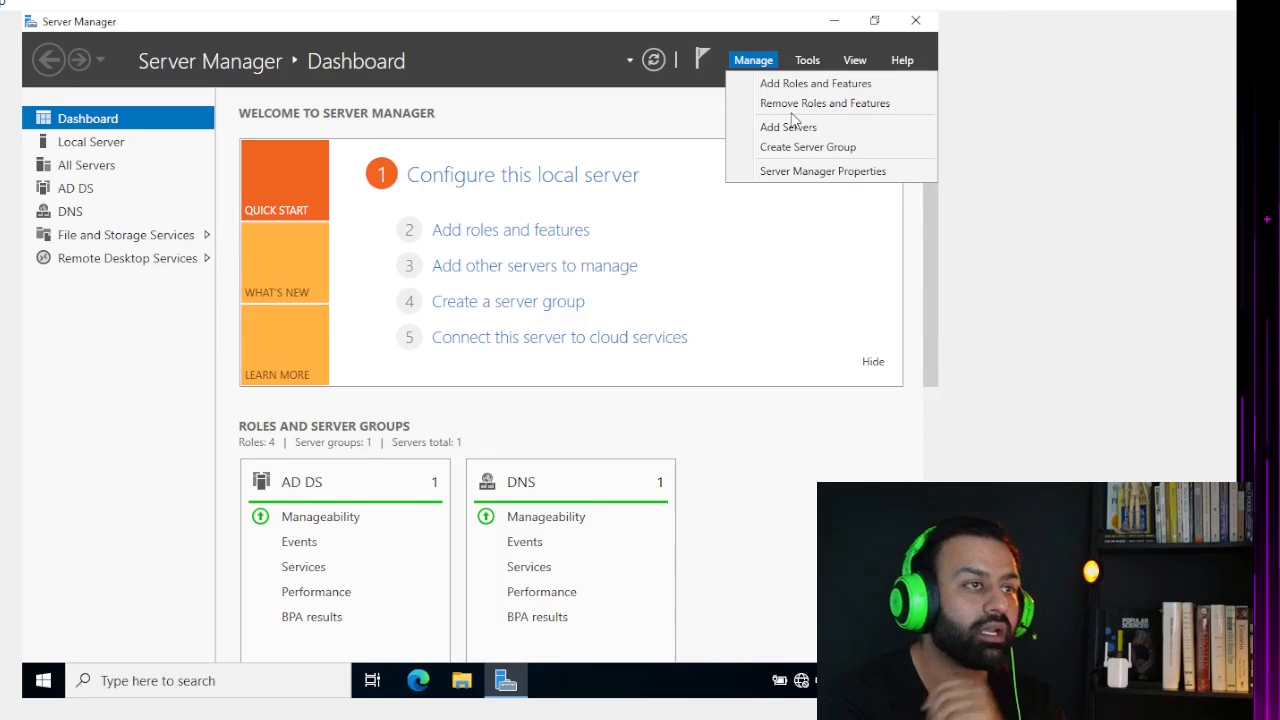
left_click(828, 104)
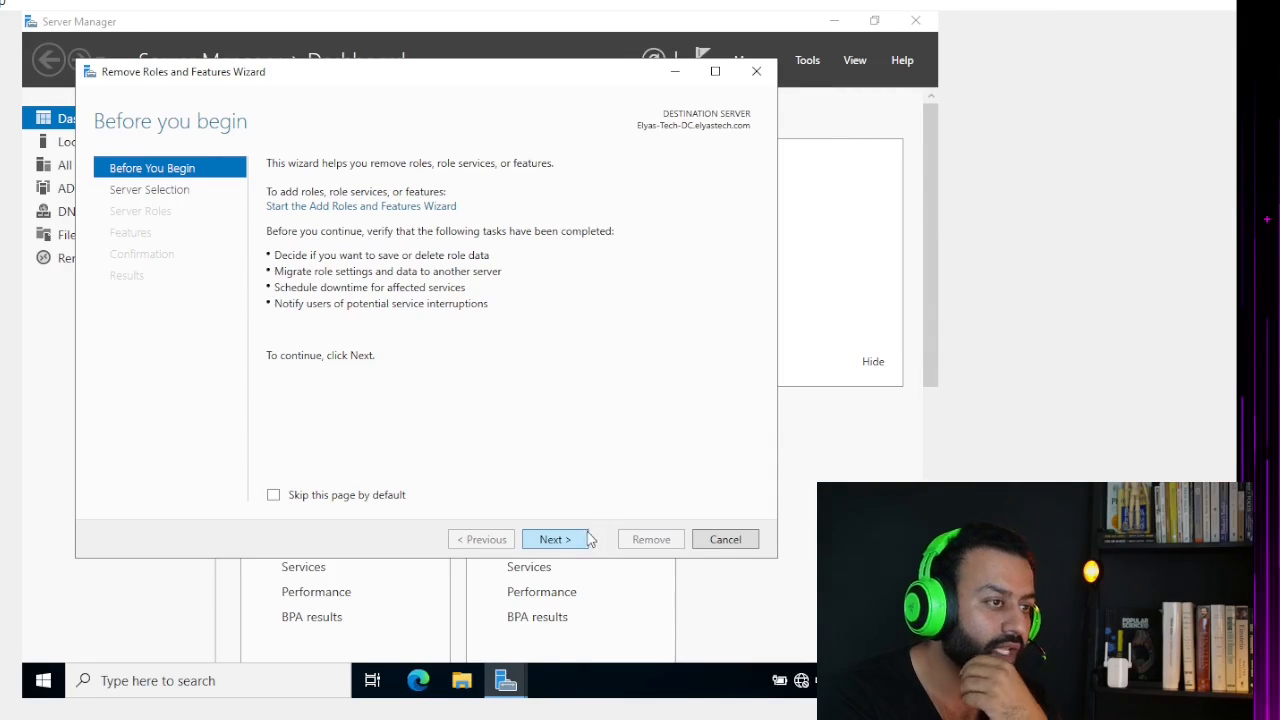
left_click(556, 540)
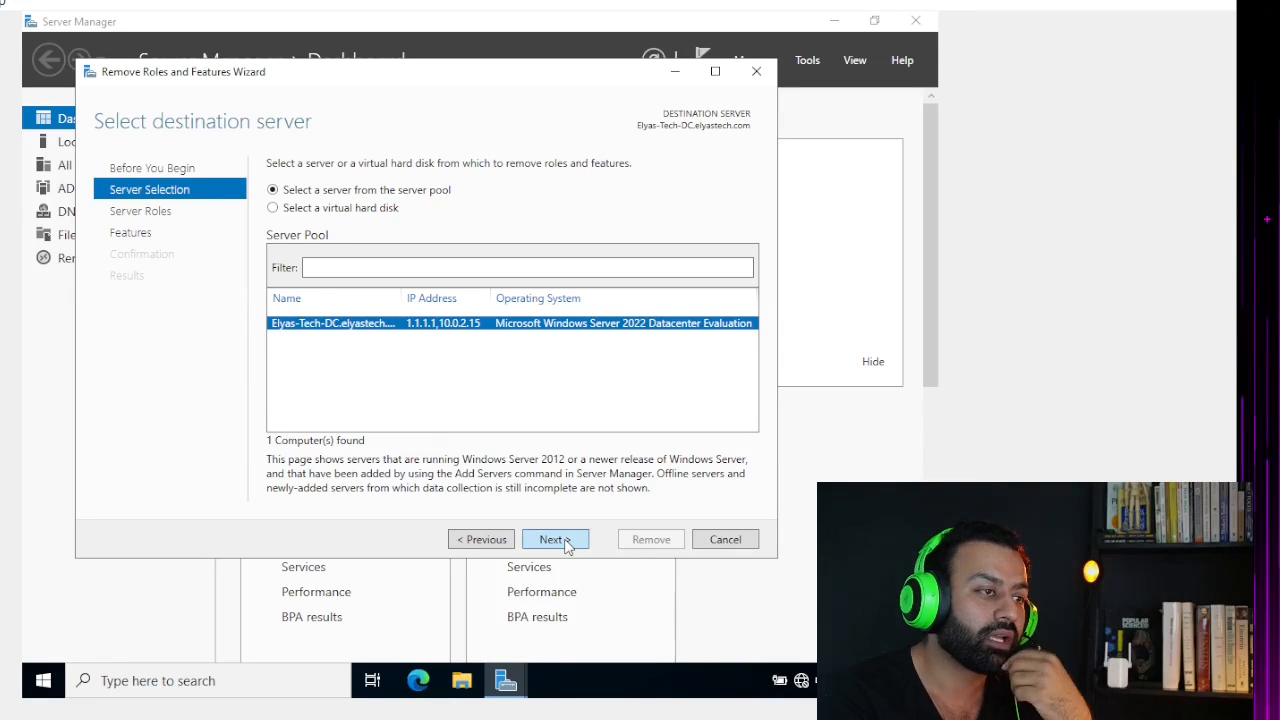
left_click(556, 540)
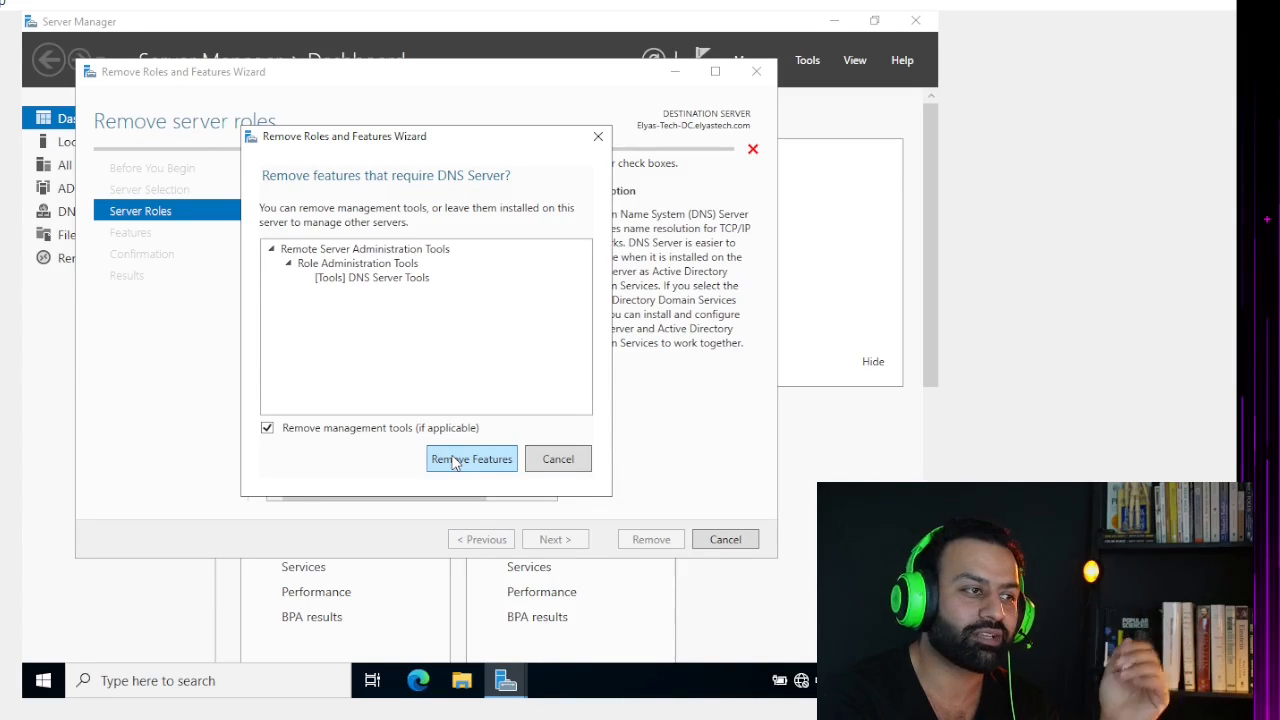
Step: Remove DNS Server with its management tools, leave features unchanged, and enable automatic restart
left_click(472, 458)
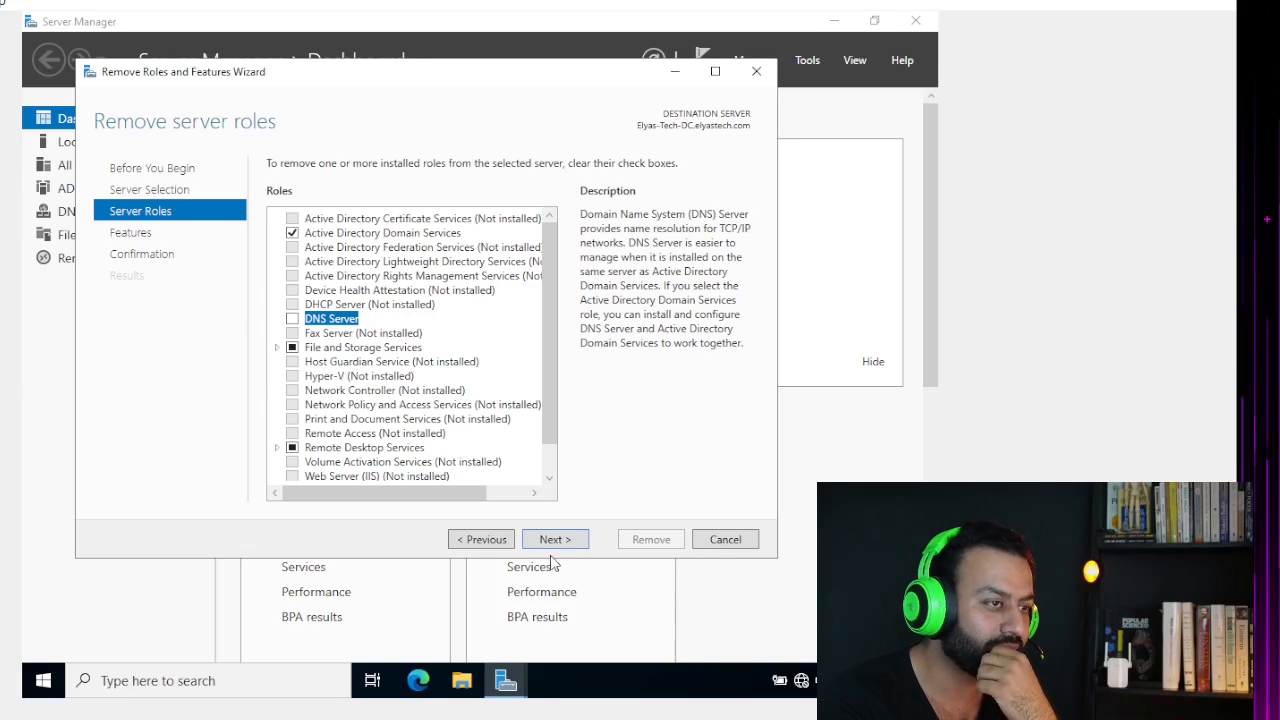
mouse_move(556, 556)
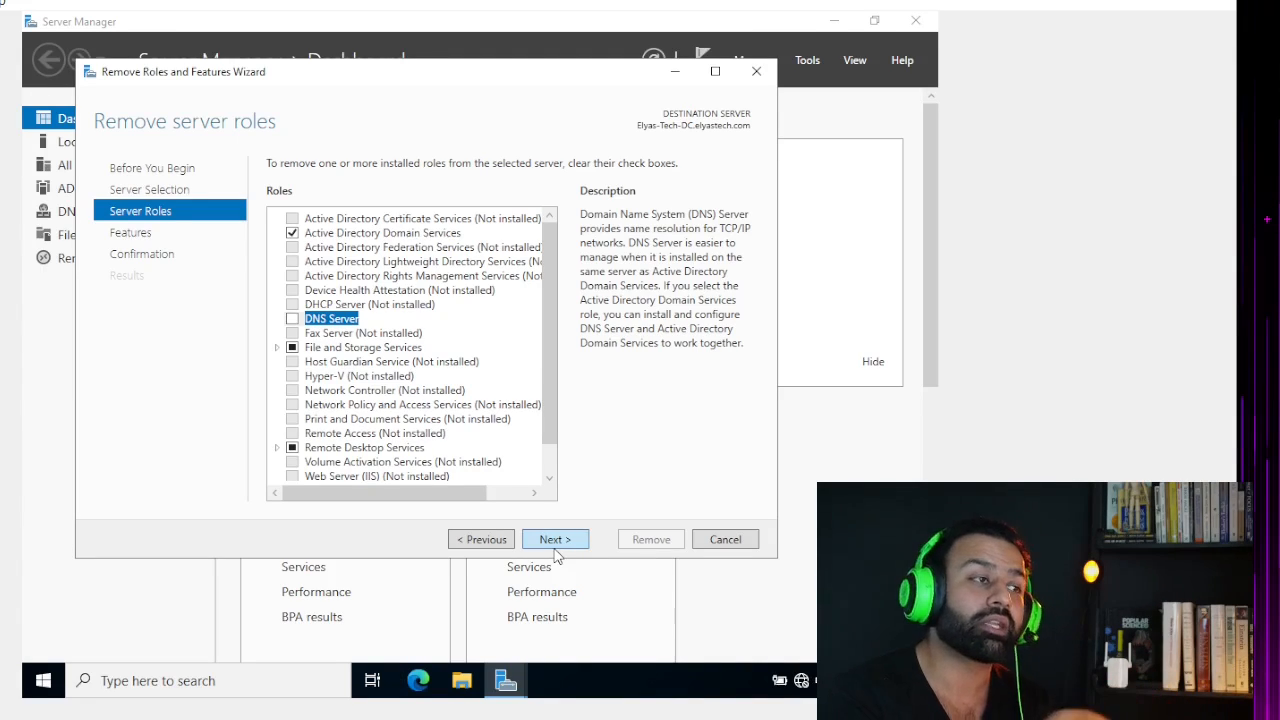
left_click(554, 540)
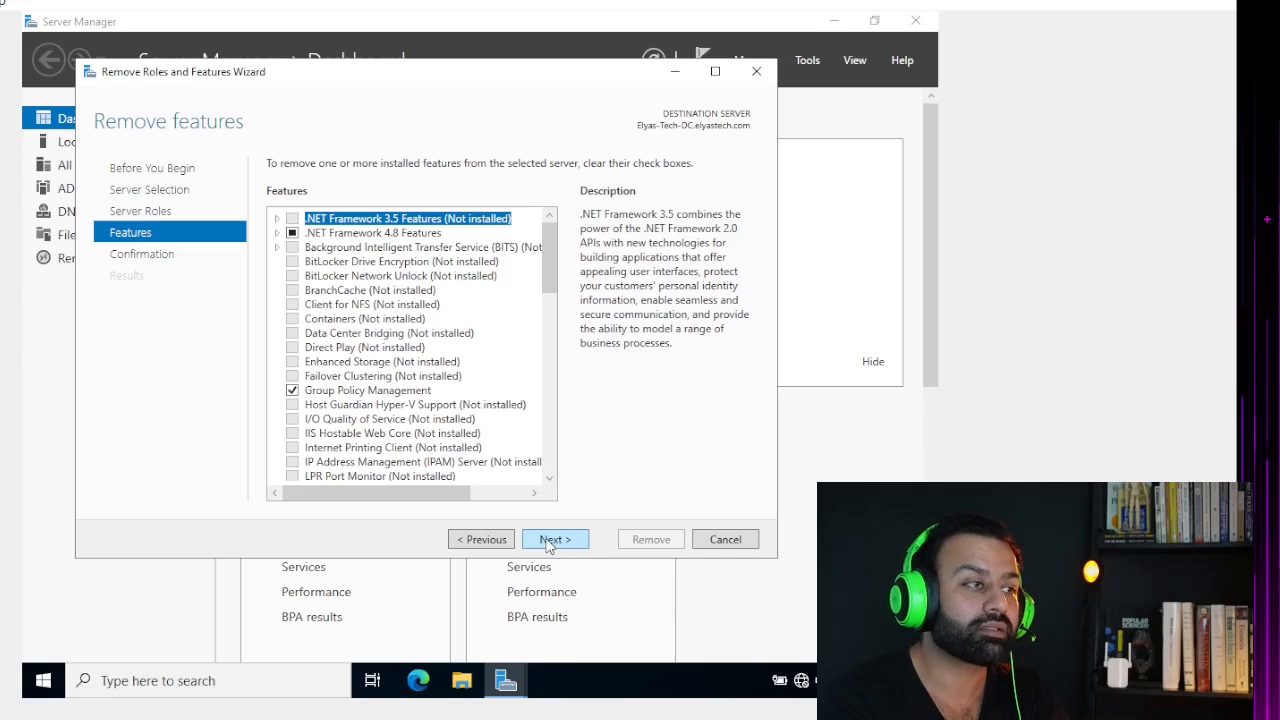
left_click(554, 540)
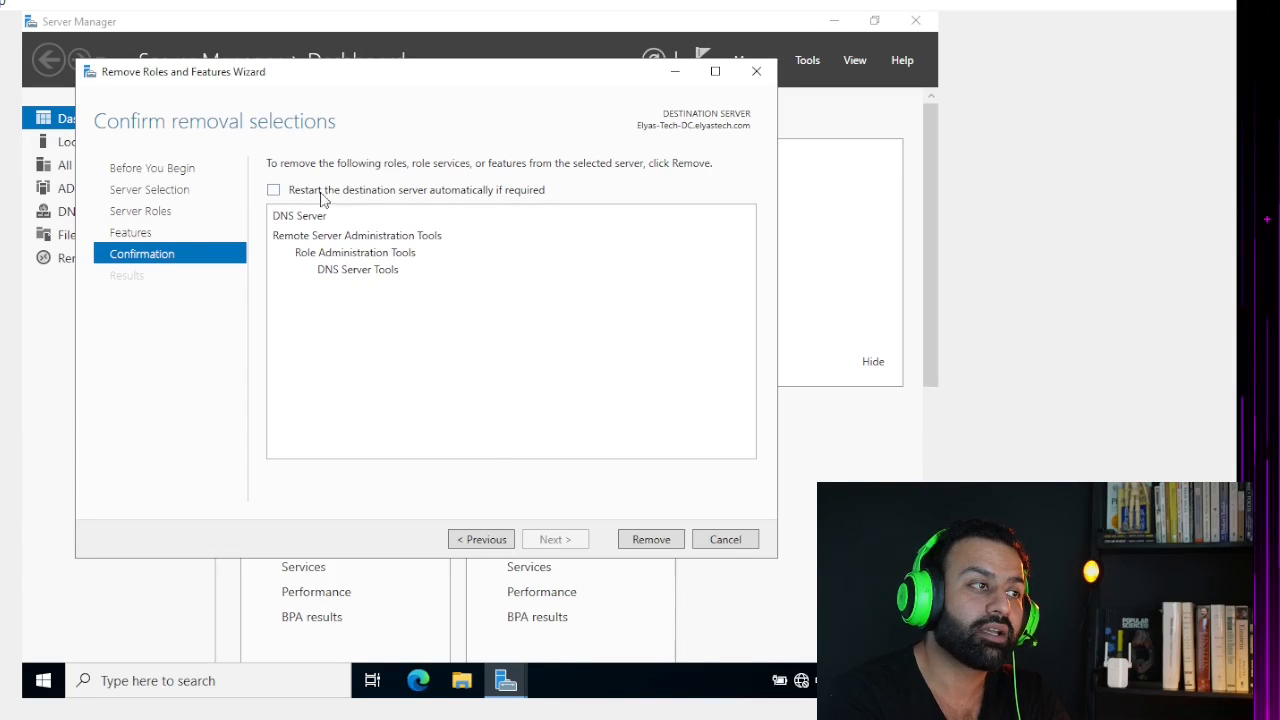
left_click(272, 188)
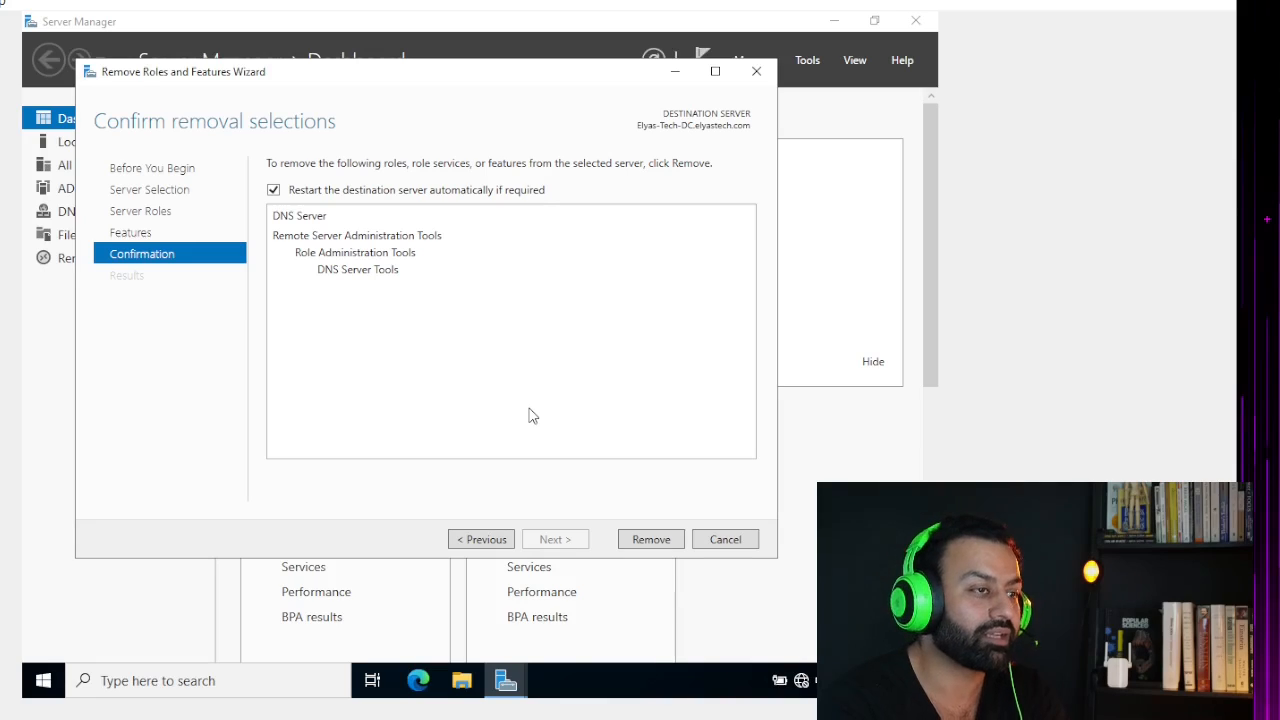
mouse_move(606, 524)
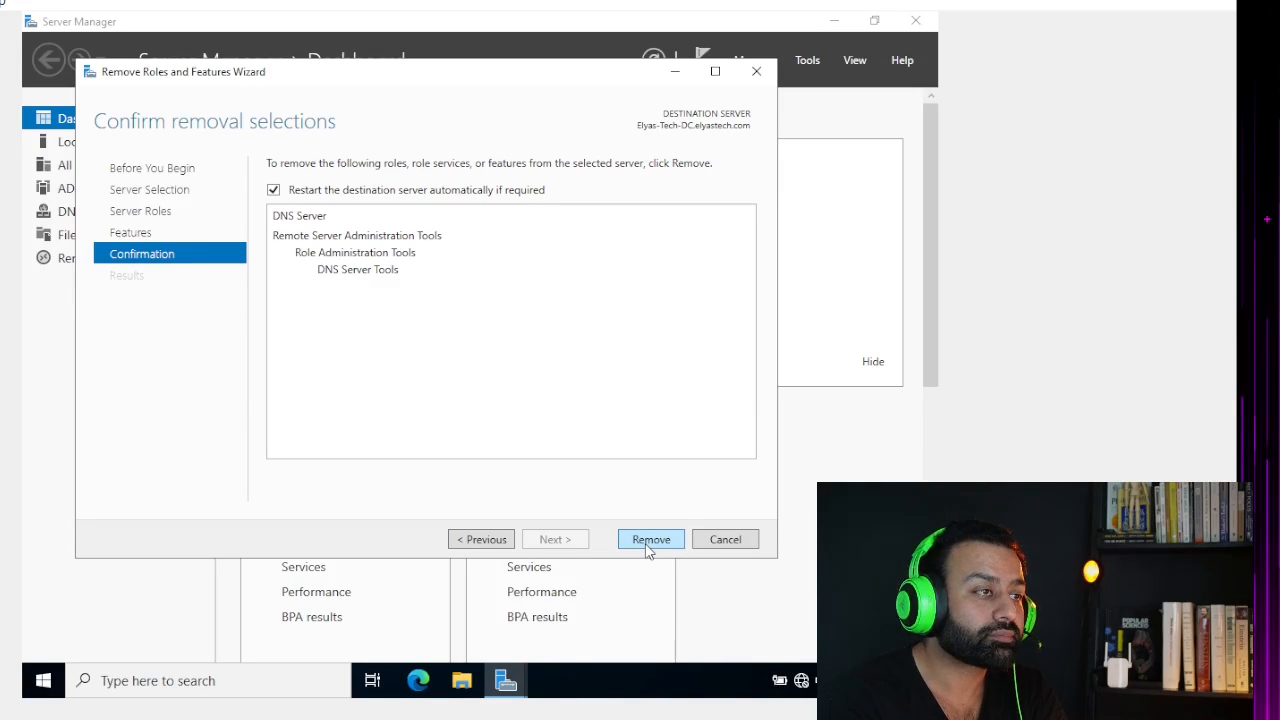
Step: Run the removal of DNS Server and DNS Server Tools until the wizard reports success
left_click(650, 540)
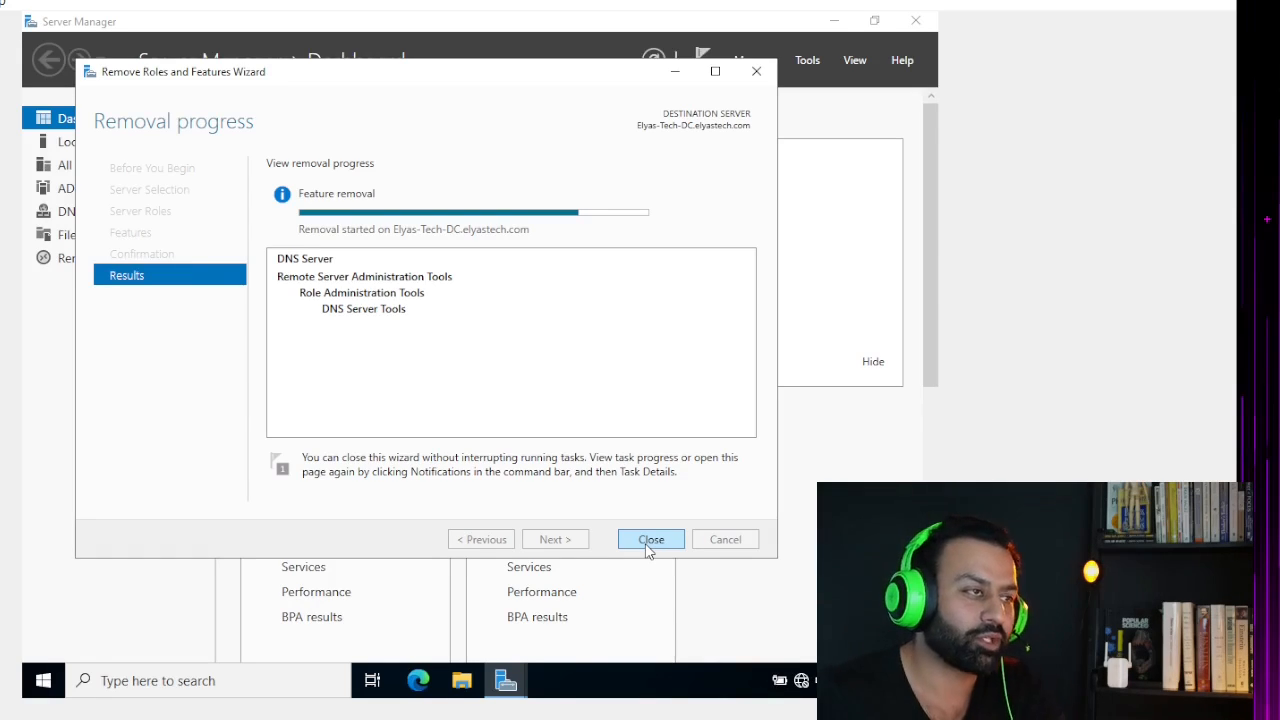
left_click(650, 540)
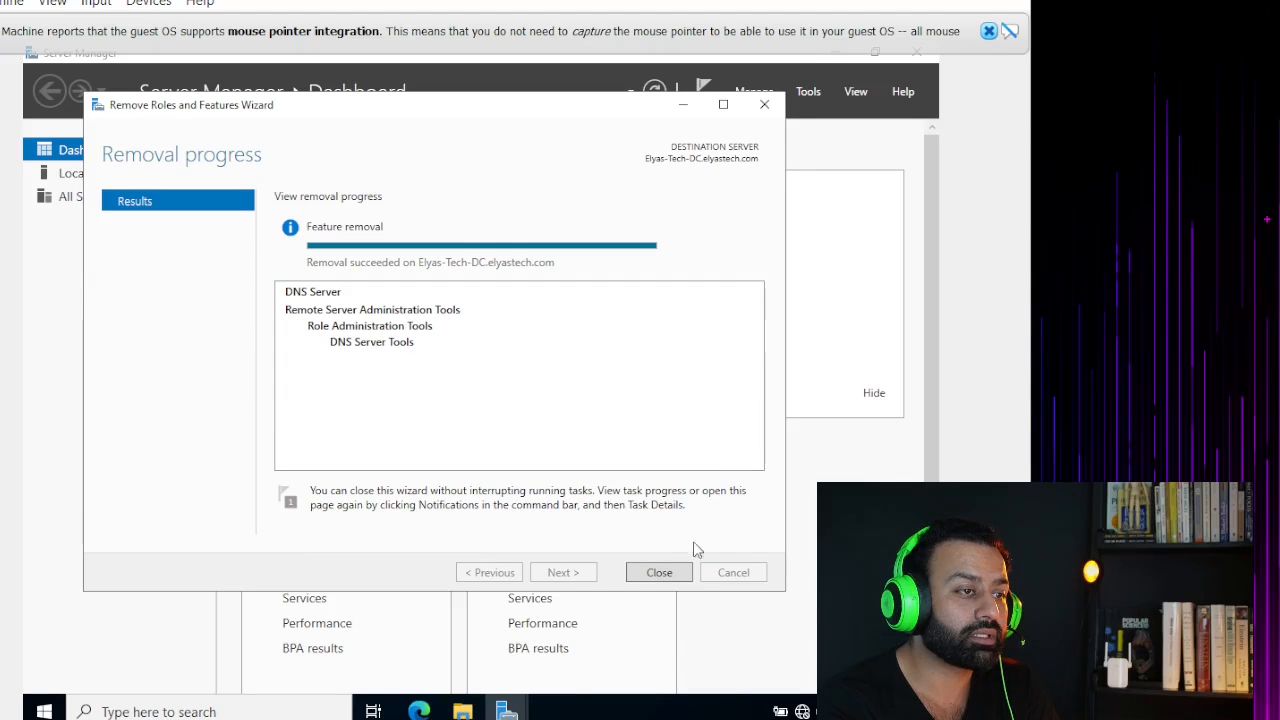
left_click(660, 572)
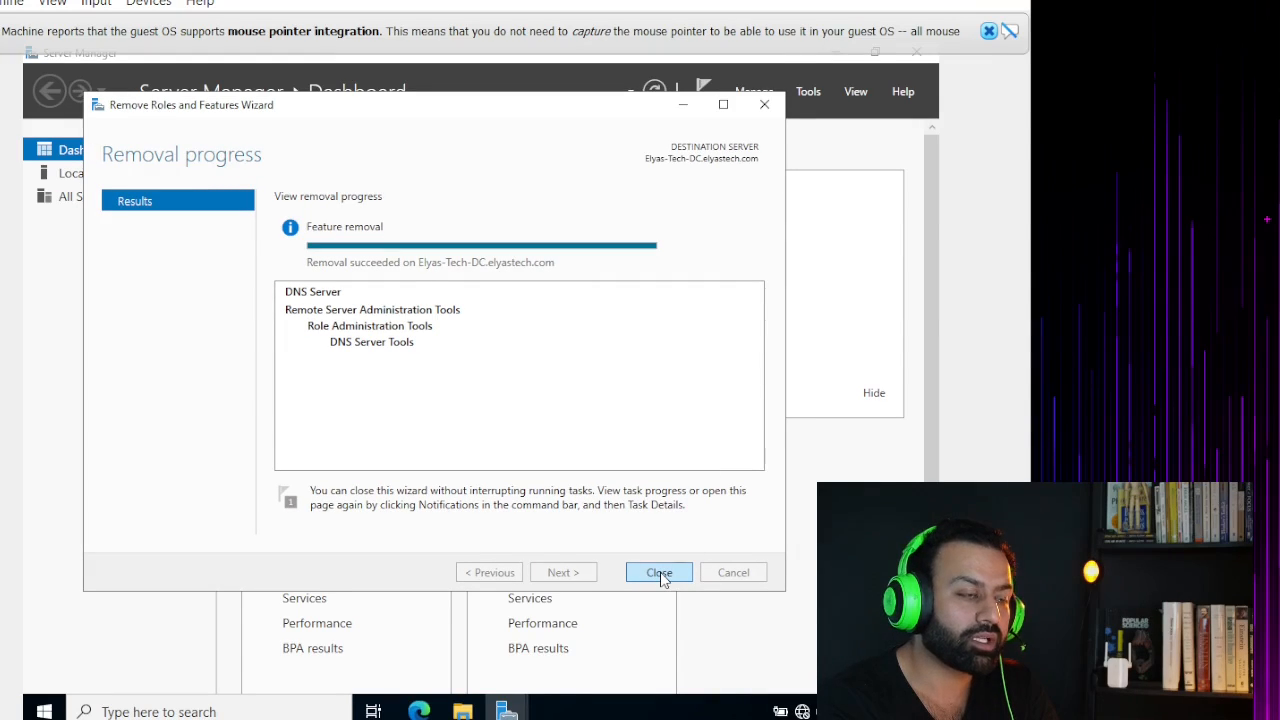
left_click(658, 572)
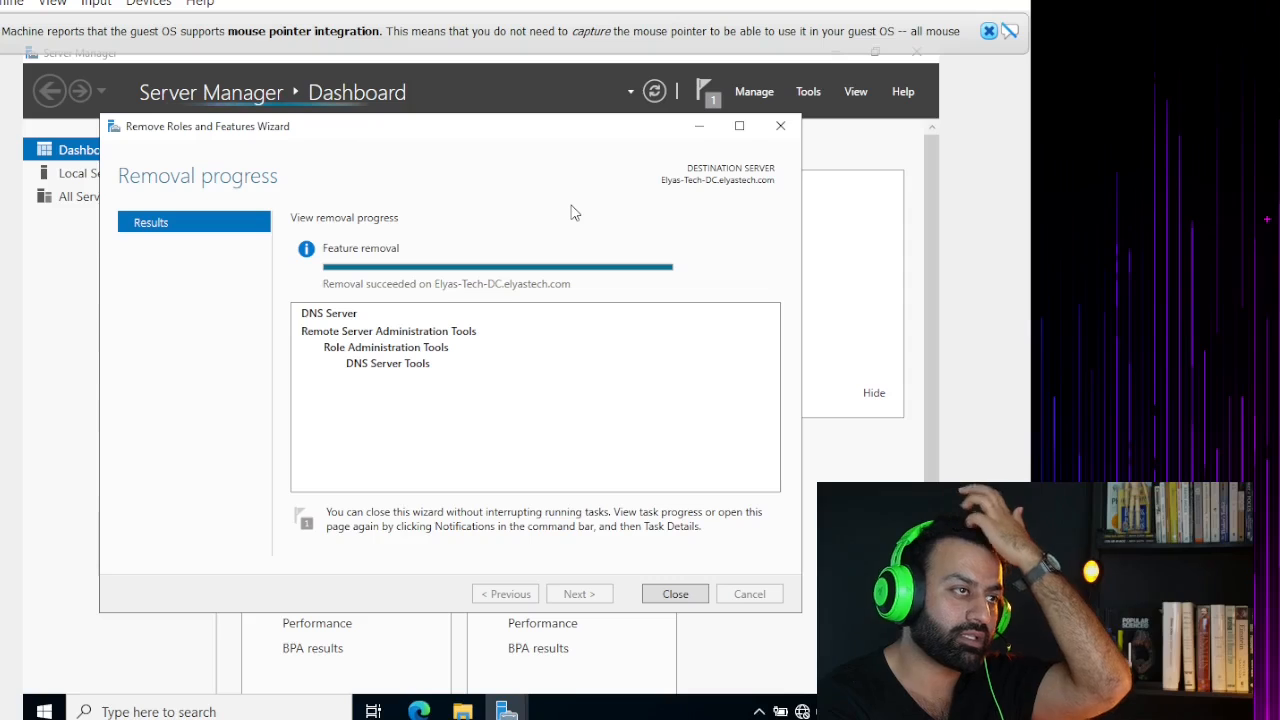
Step: Close the finished wizard and dismiss the feature-removal-succeeded notification
left_click(676, 592)
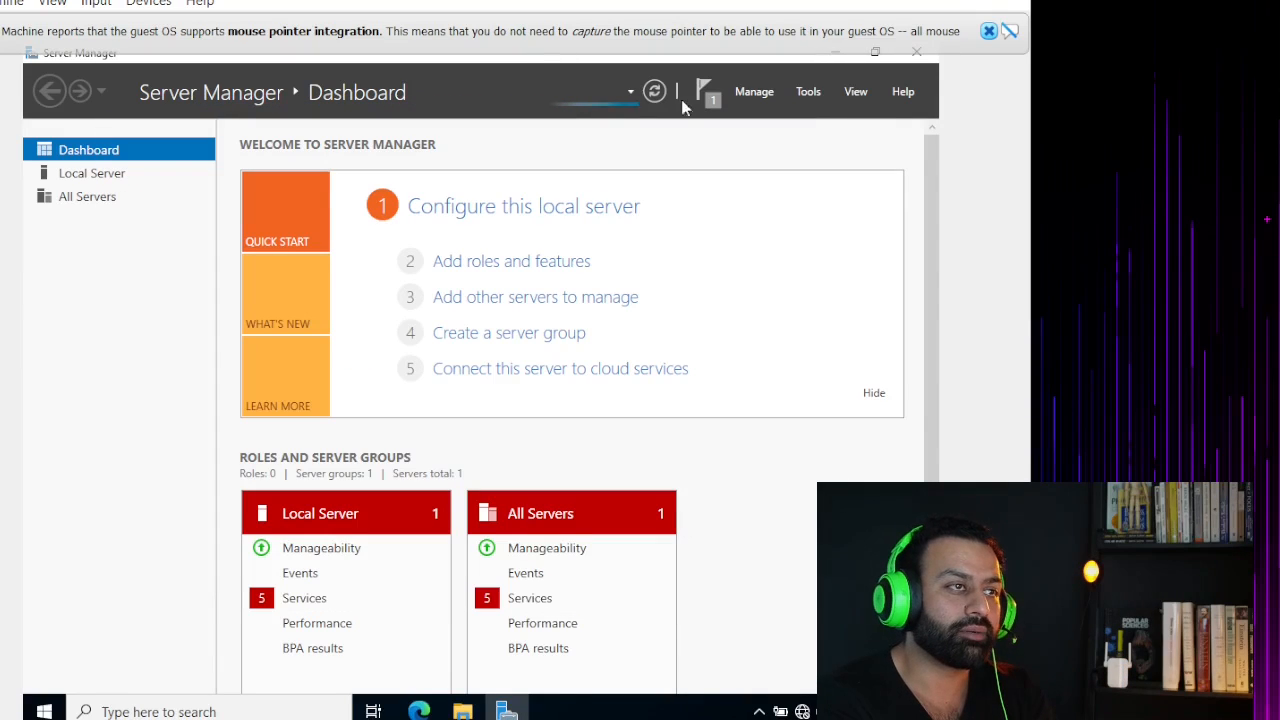
left_click(708, 92)
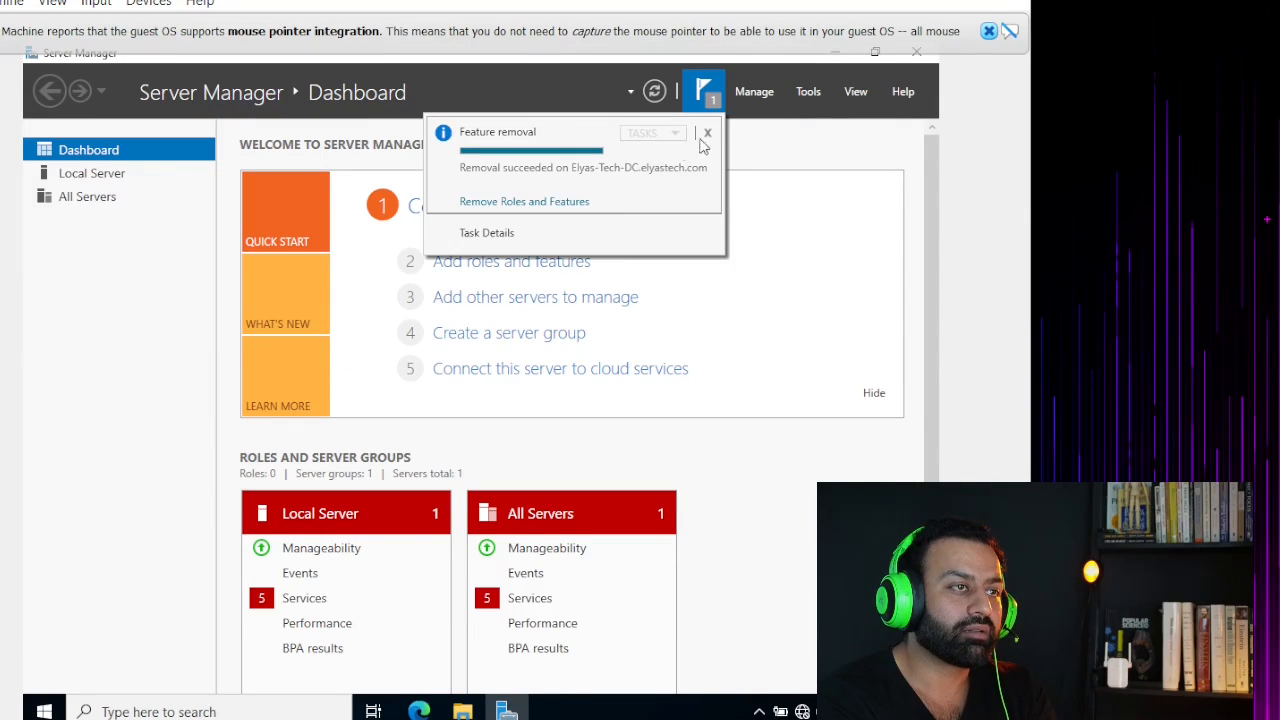
left_click(706, 132)
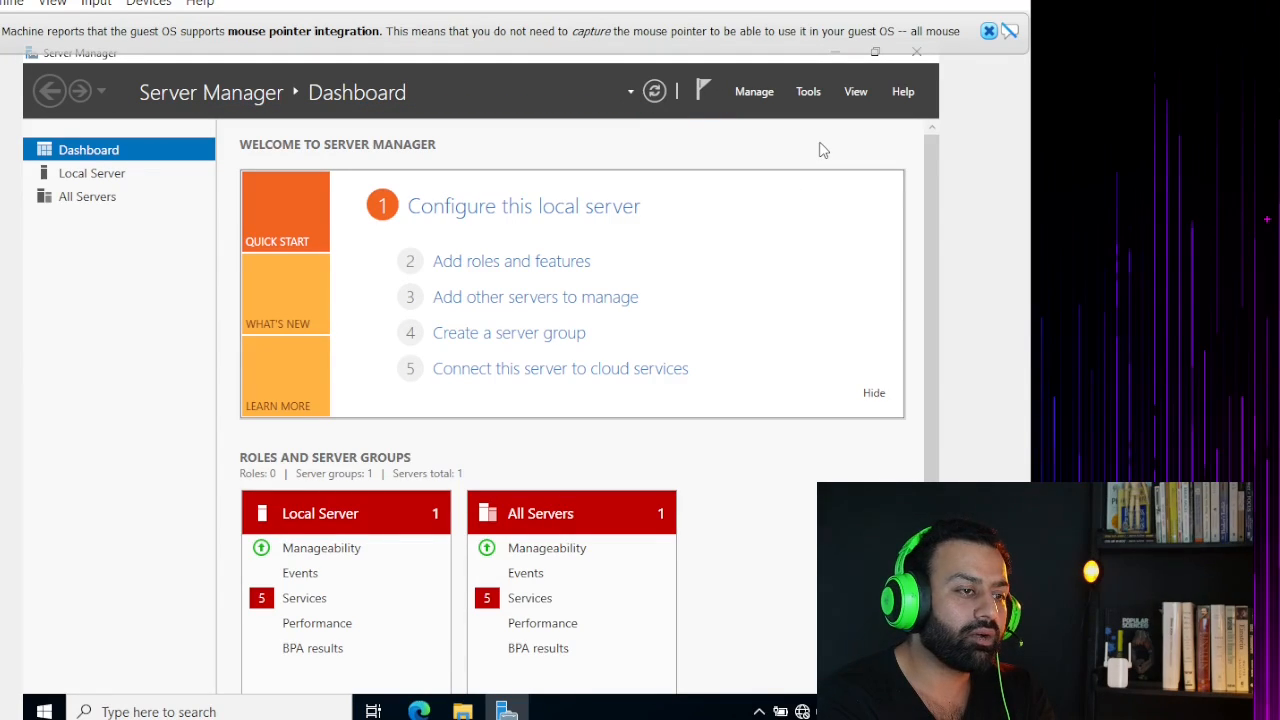
mouse_move(762, 328)
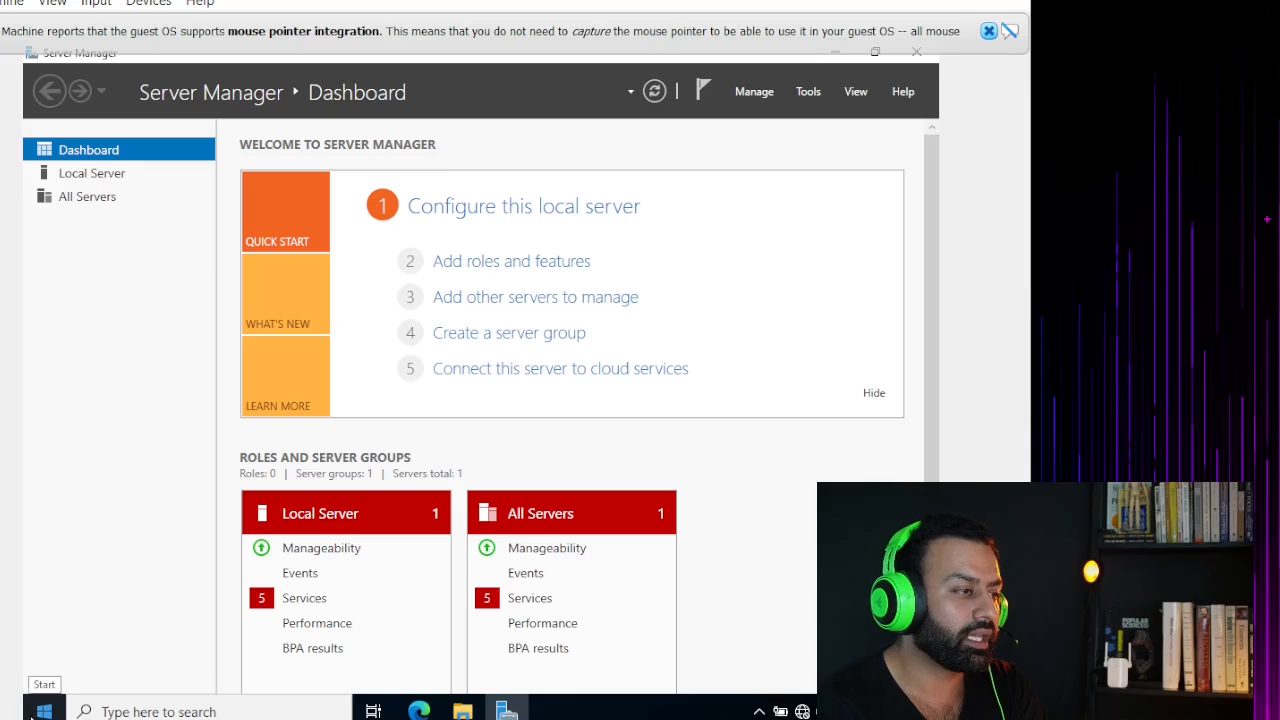
Step: Launch an administrator Command Prompt from a Start menu search for cmd
left_click(40, 706)
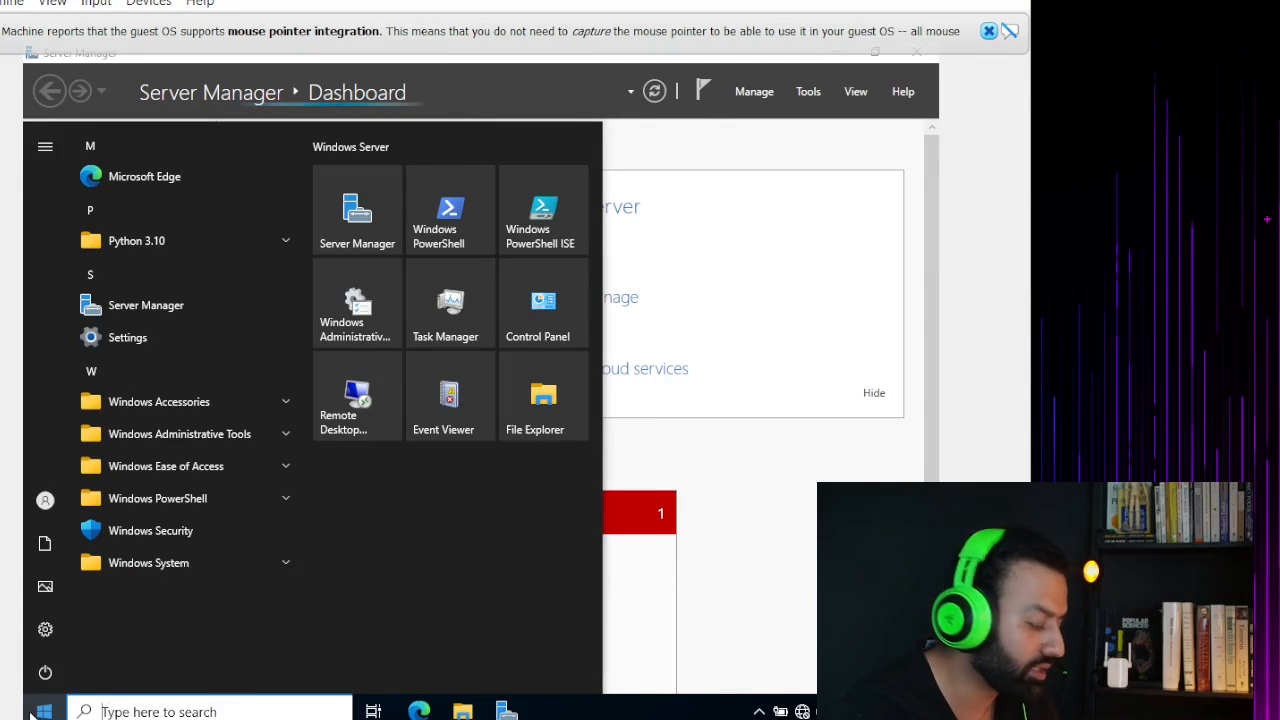
type("cmd")
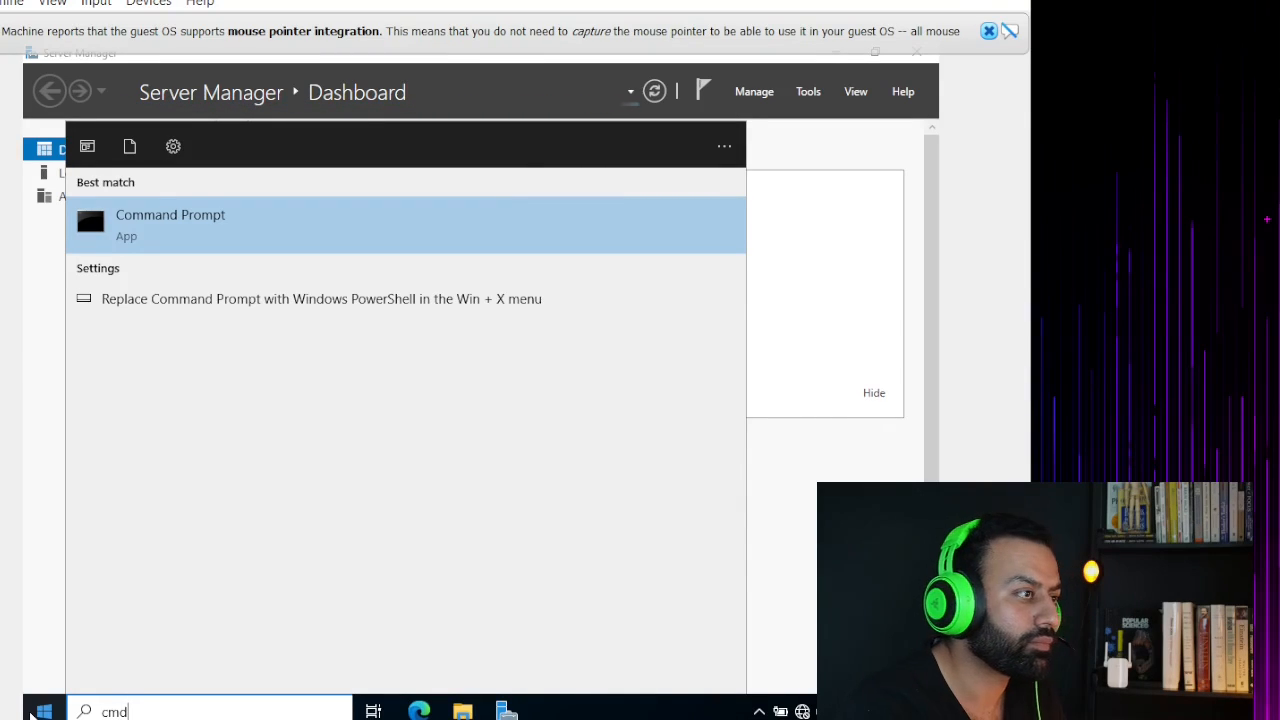
left_click(170, 224)
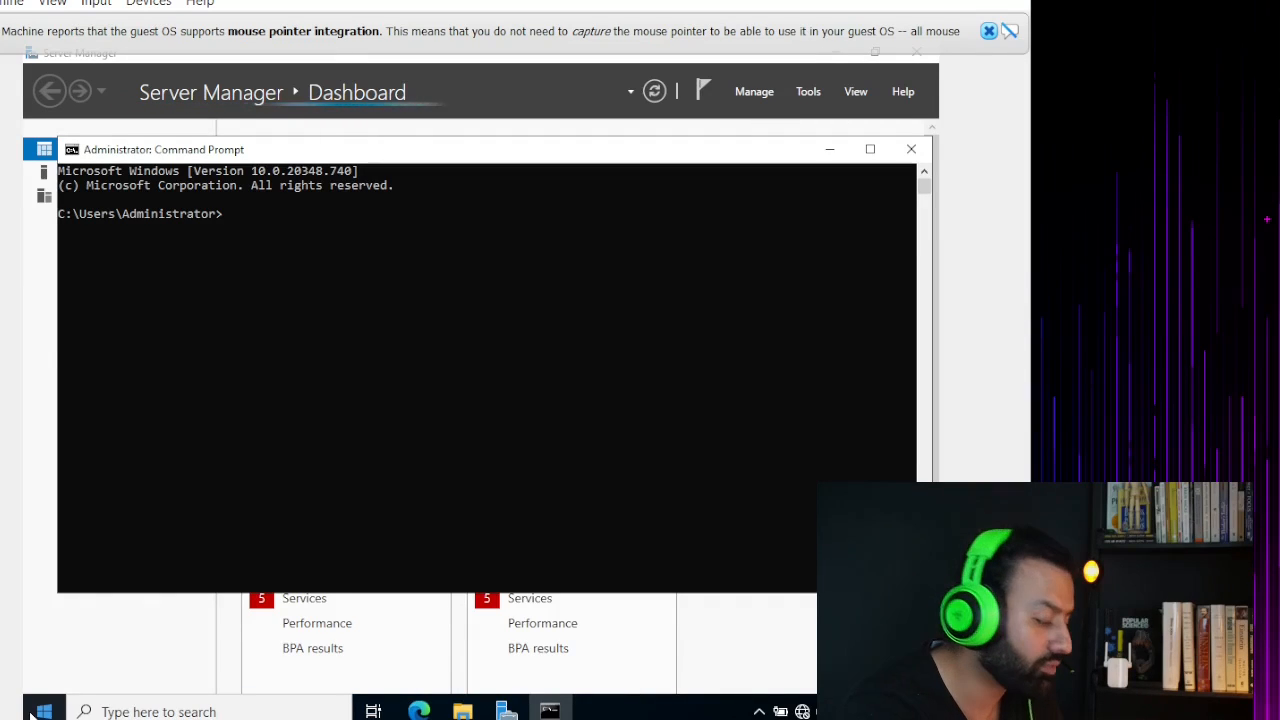
Step: Query 10.9.2.15 in nslookup, get no response from the server, then exit nslookup
type("nsl")
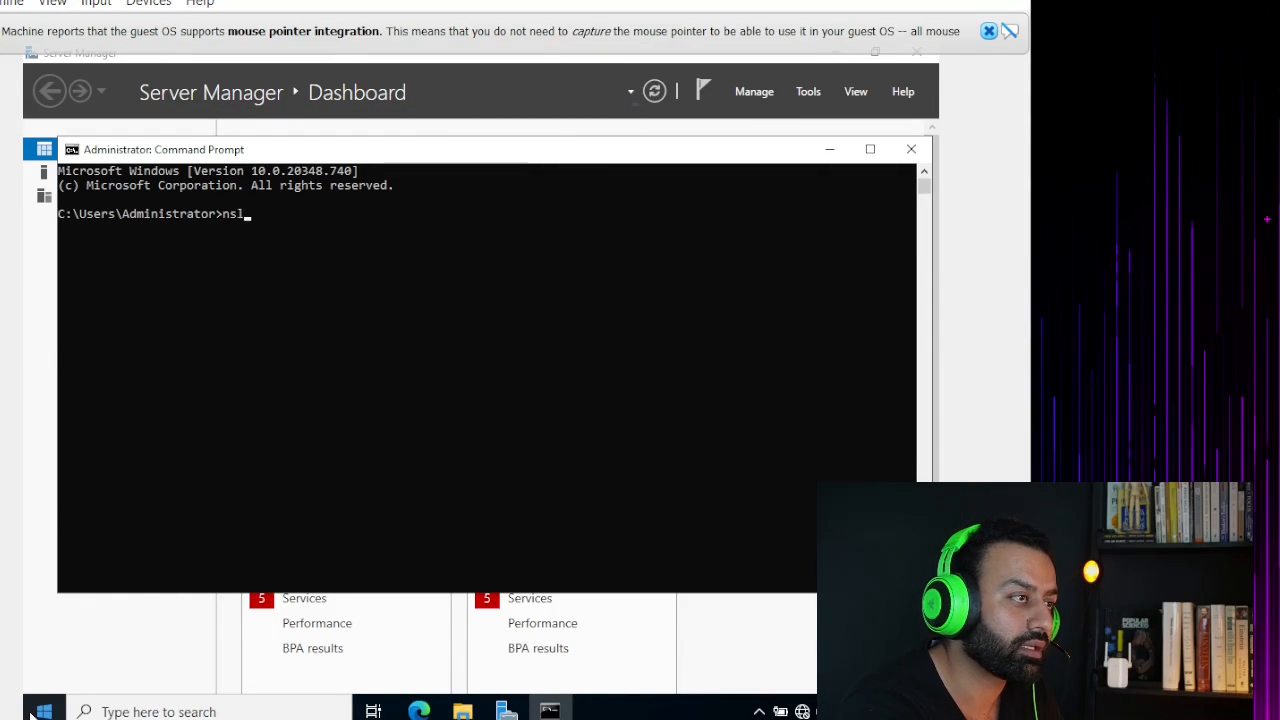
key("Enter")
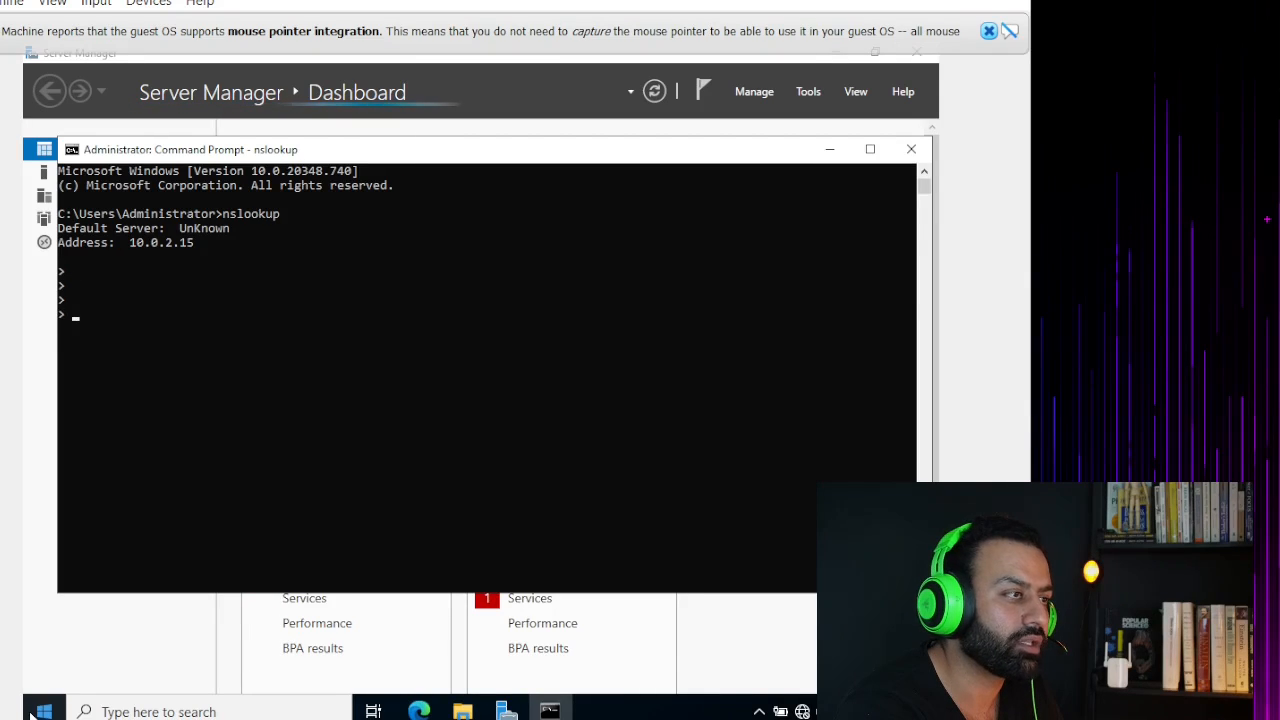
type("10.")
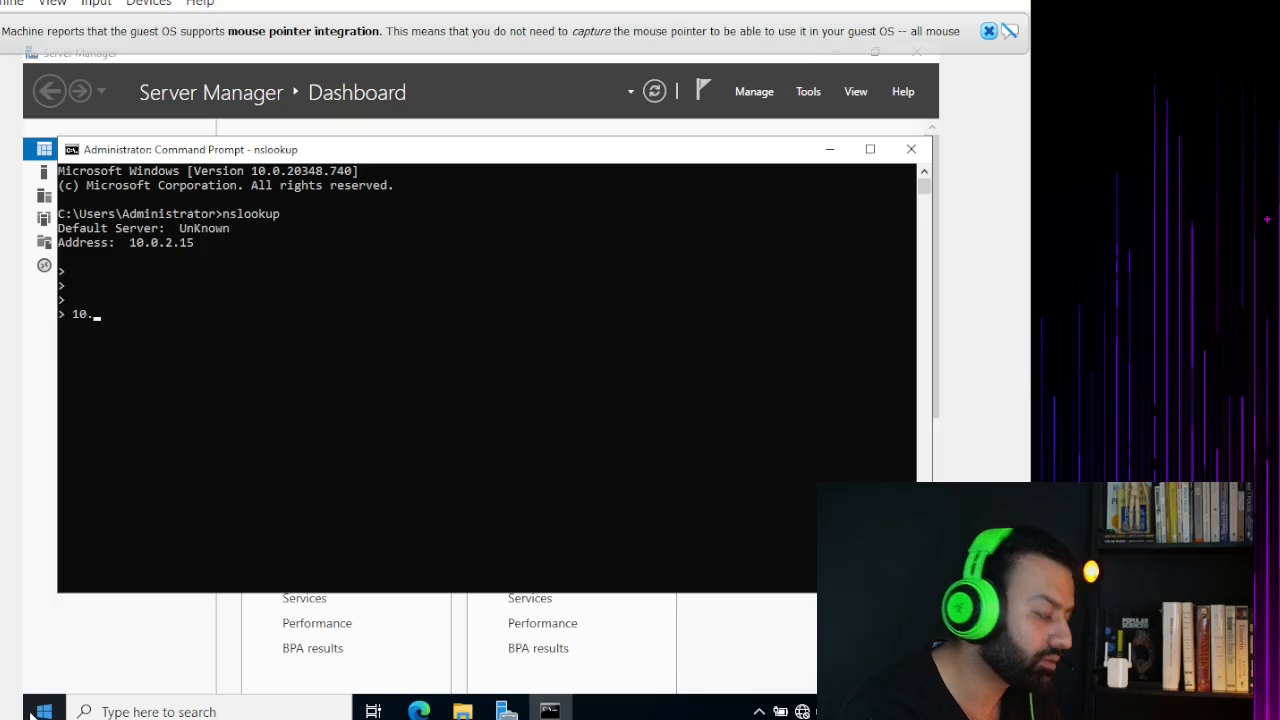
type("9")
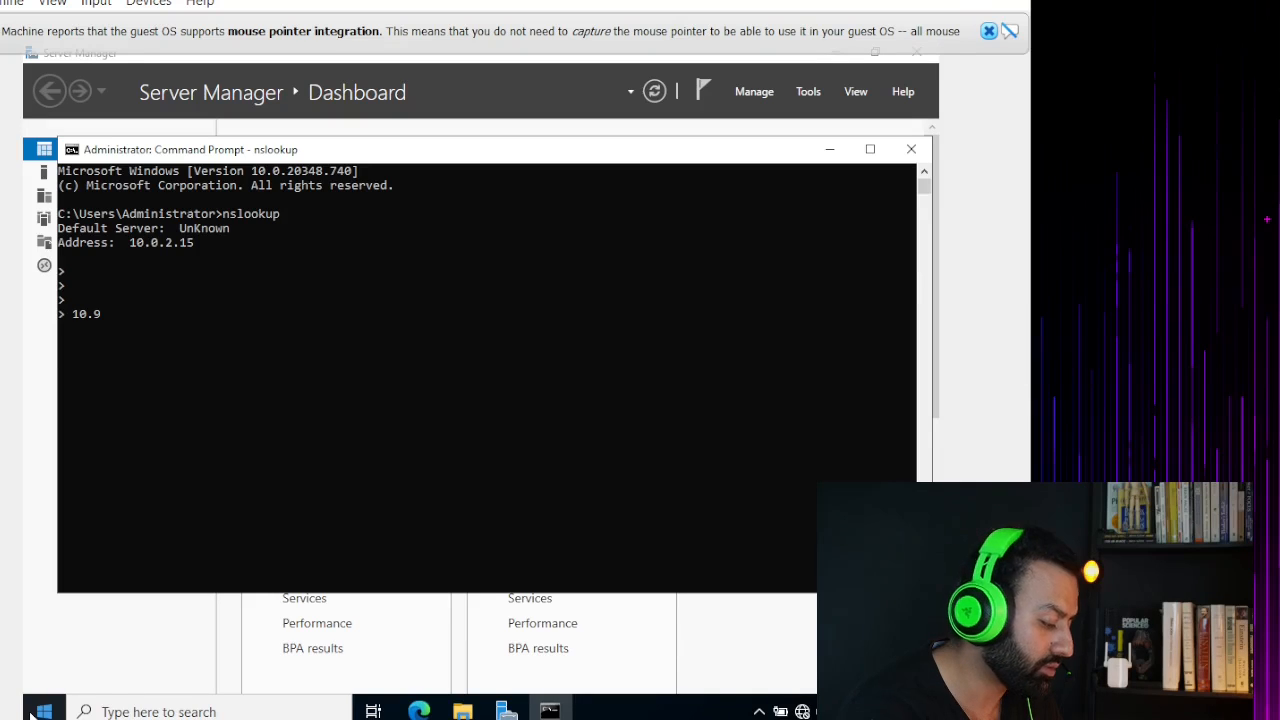
type(".2.15")
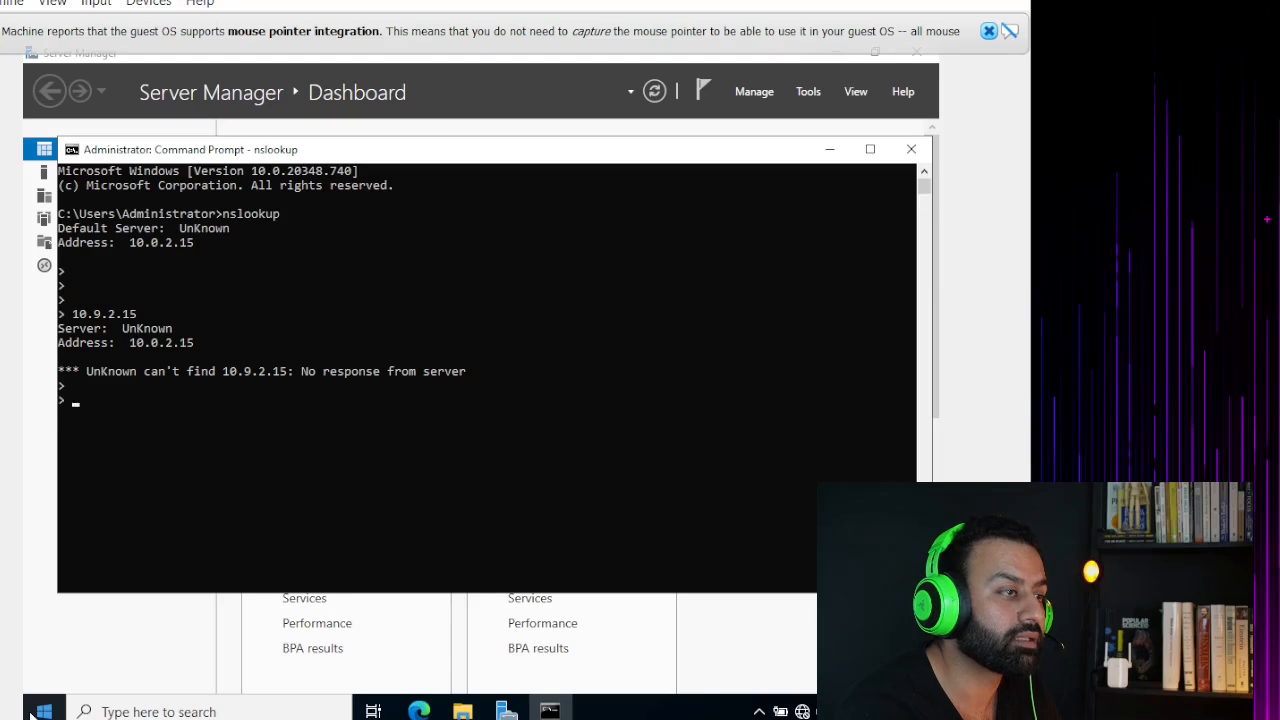
type("exit")
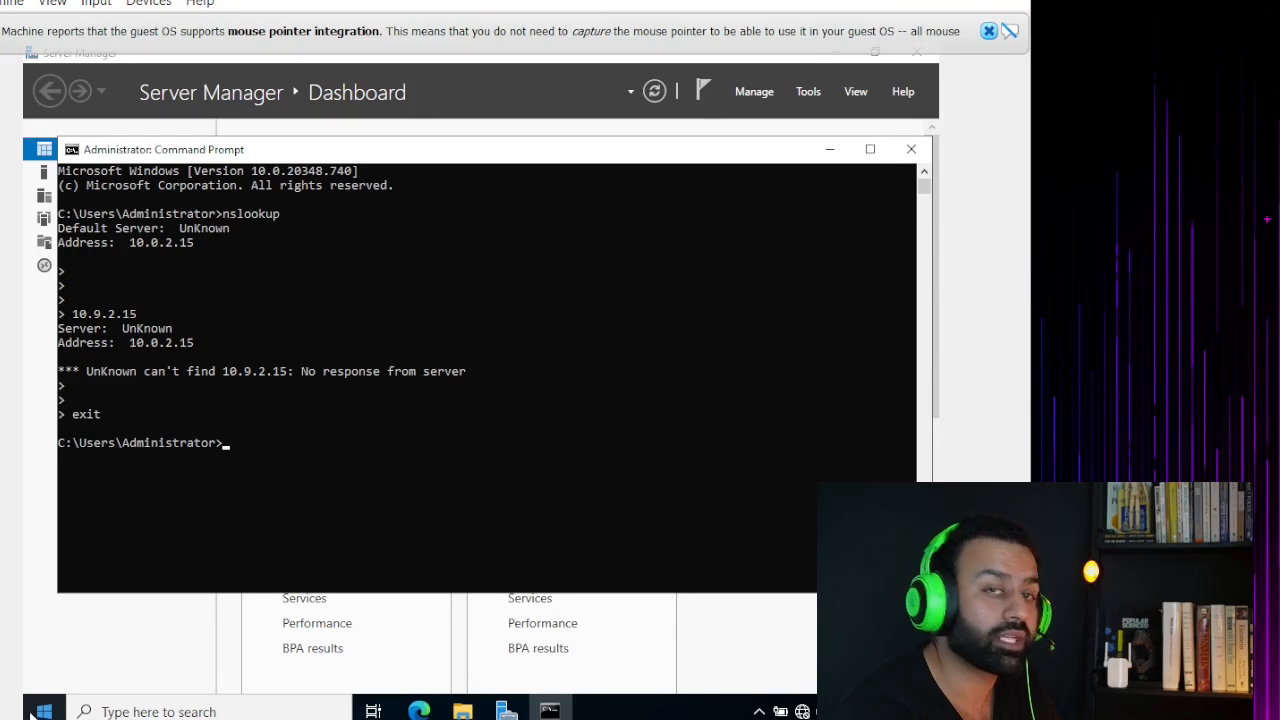
Step: Run ipconfig /flushdns successfully and close the Command Prompt window
type("icnf")
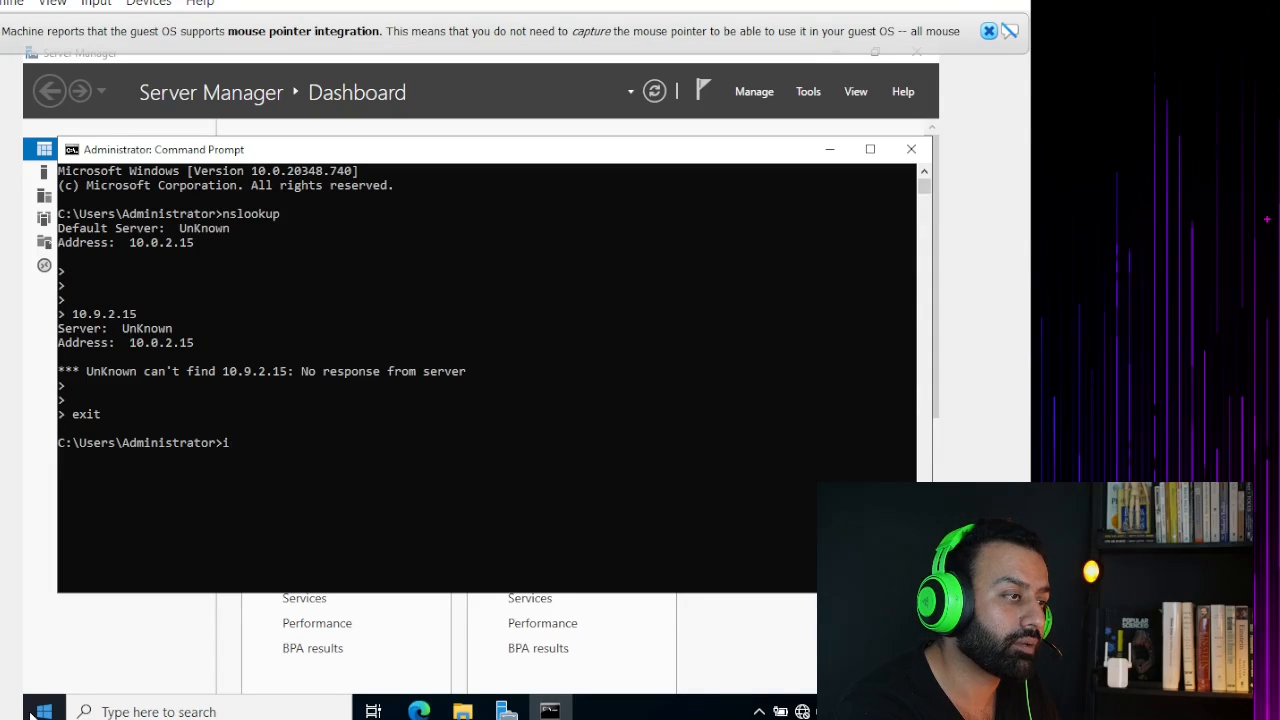
type("pconfig")
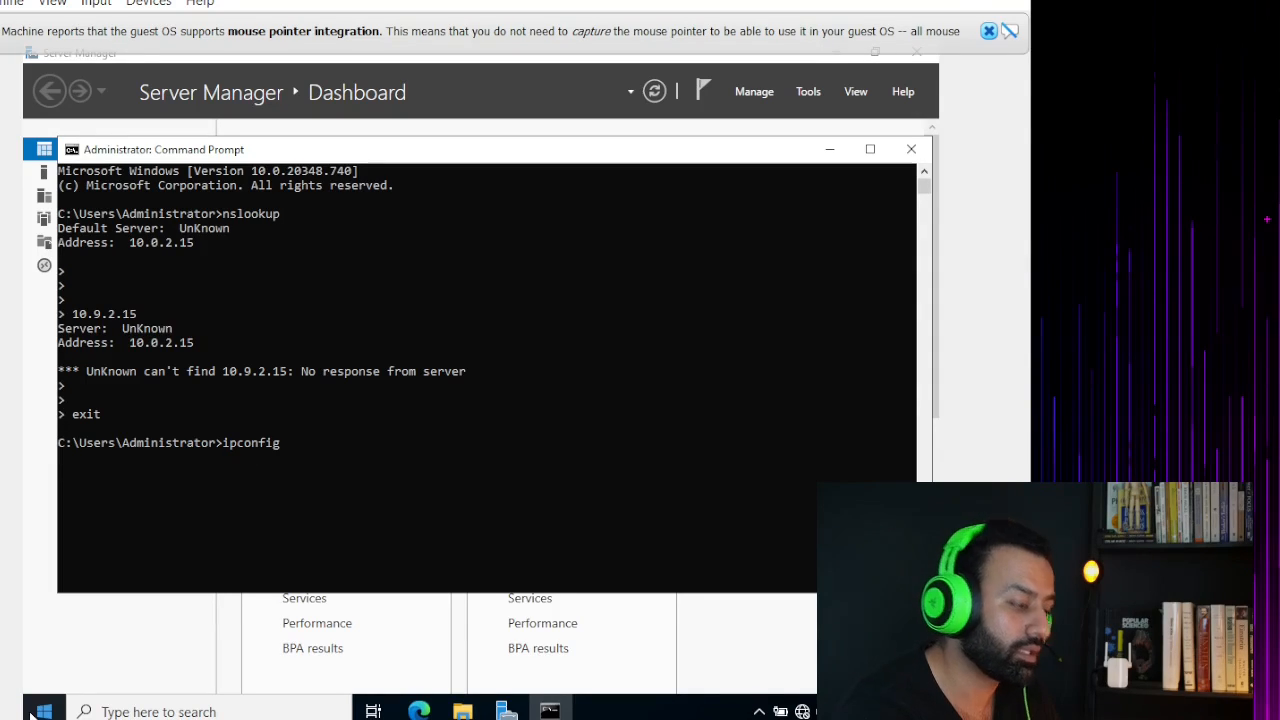
type("/flushdns")
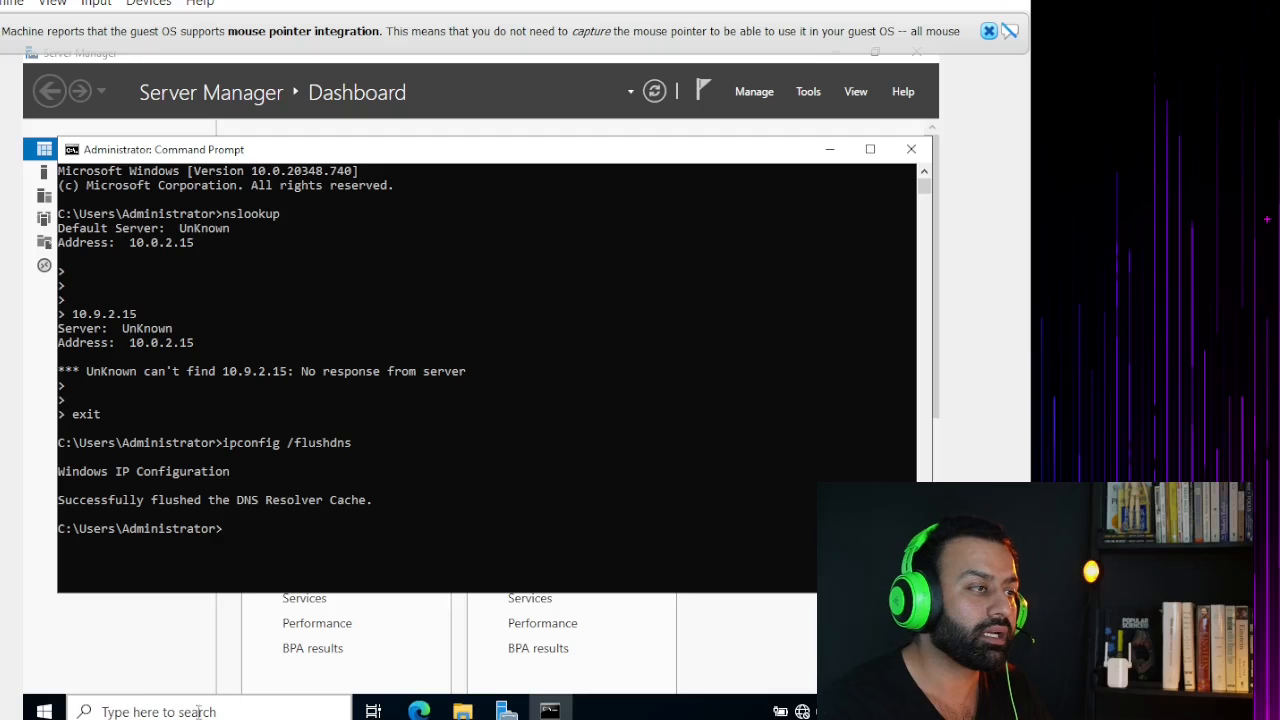
mouse_move(788, 256)
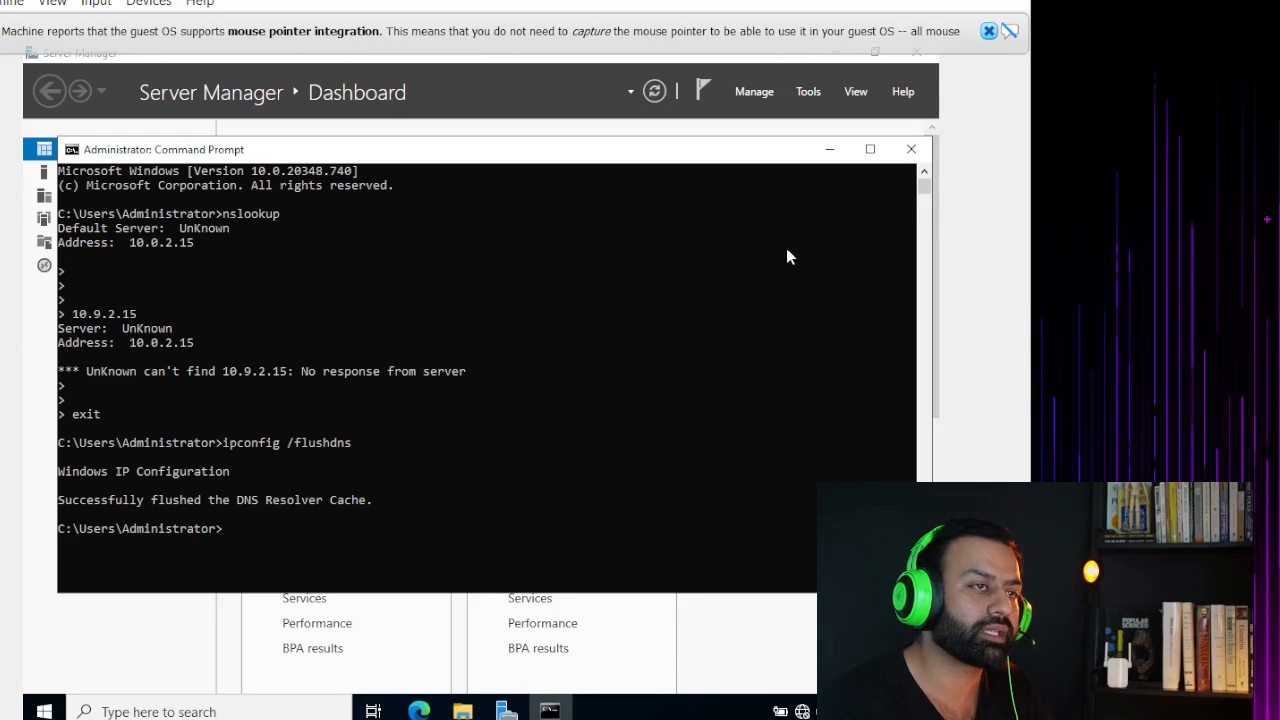
mouse_move(912, 150)
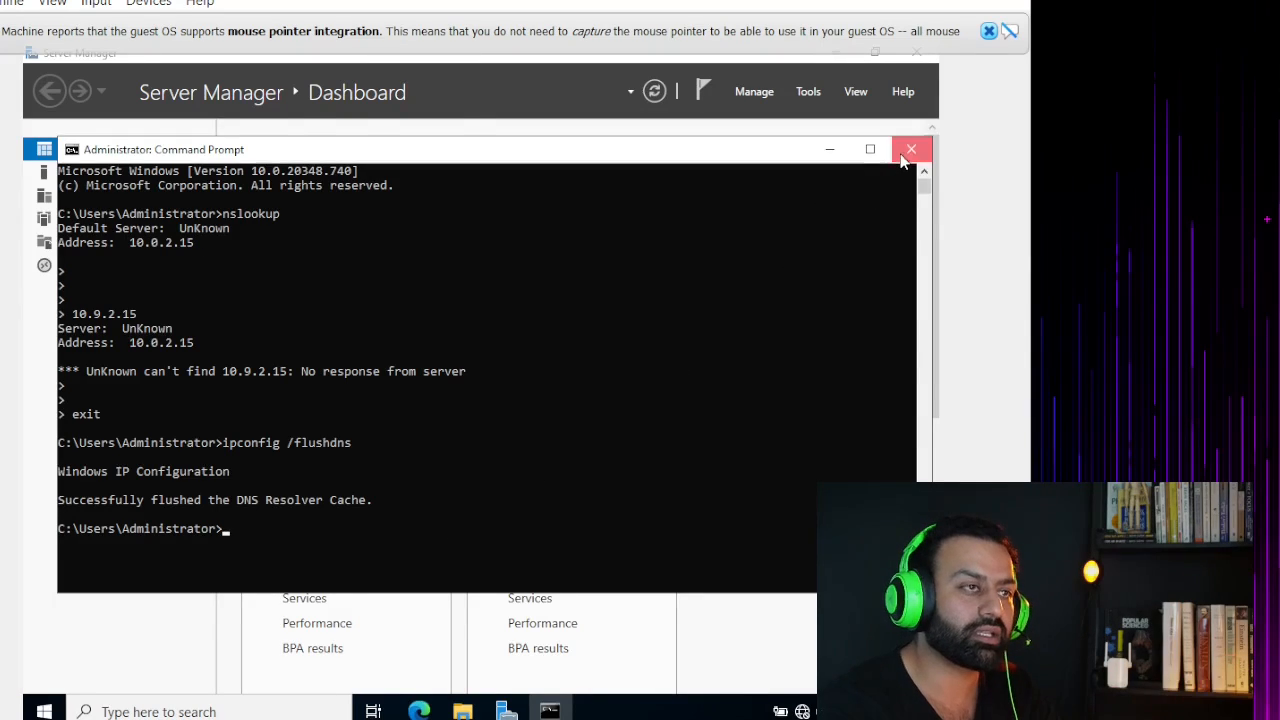
left_click(912, 148)
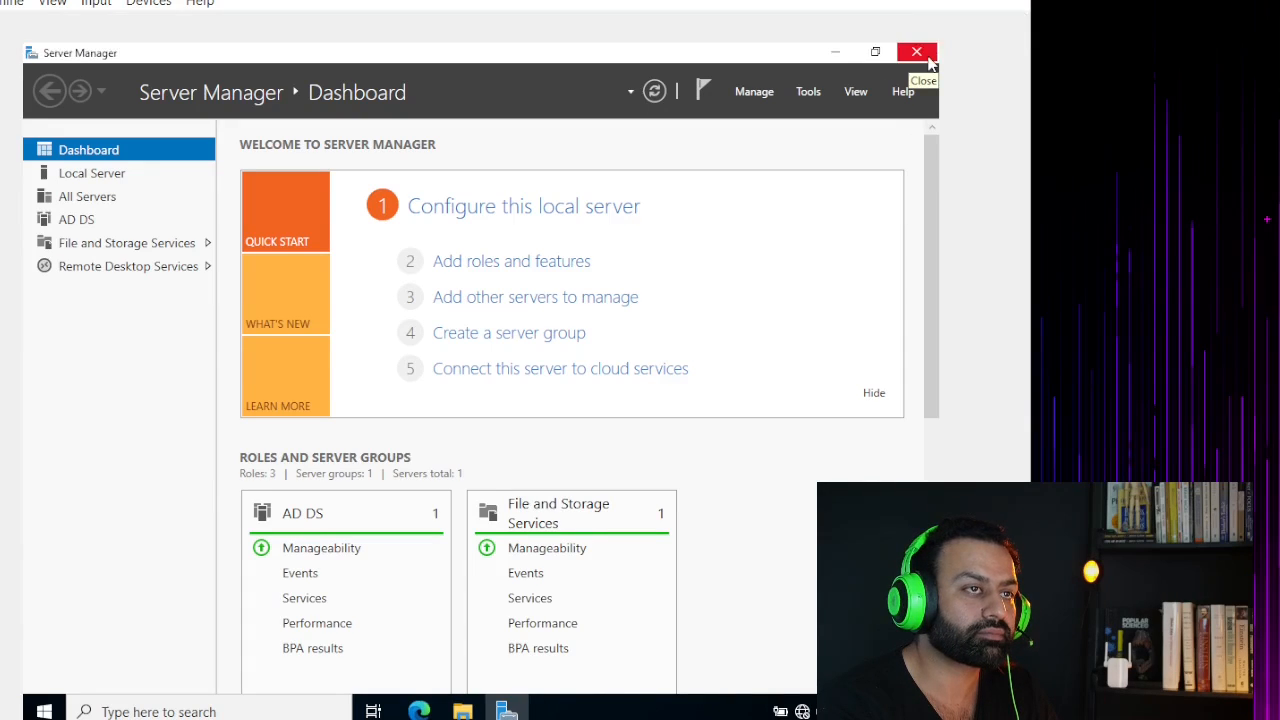
mouse_move(676, 140)
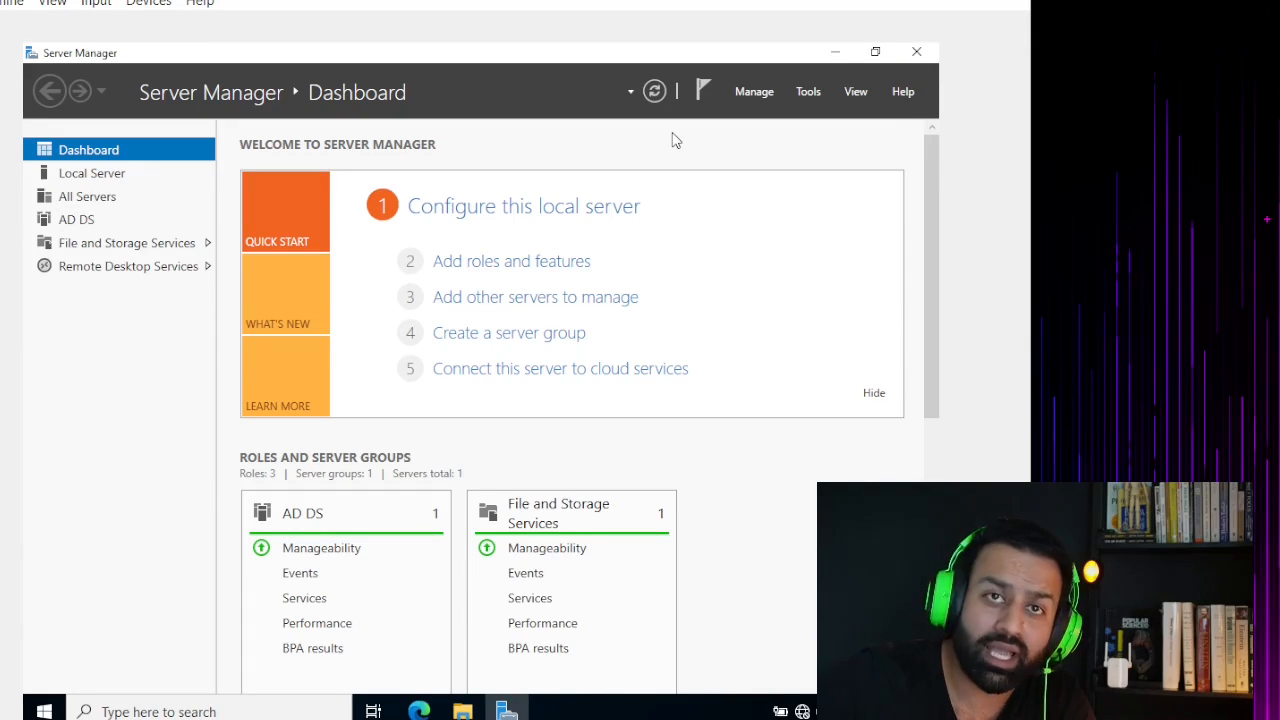